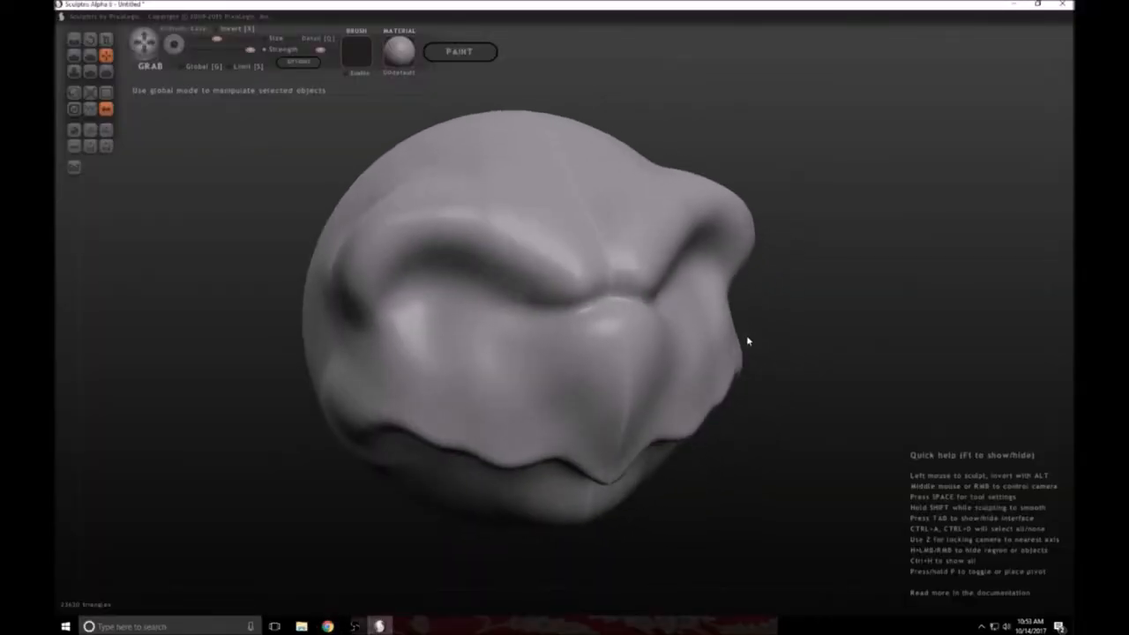
Pull the brow ridge out into a heavy overhang and sink the eye socket beneath it
drag(749, 343, 593, 377)
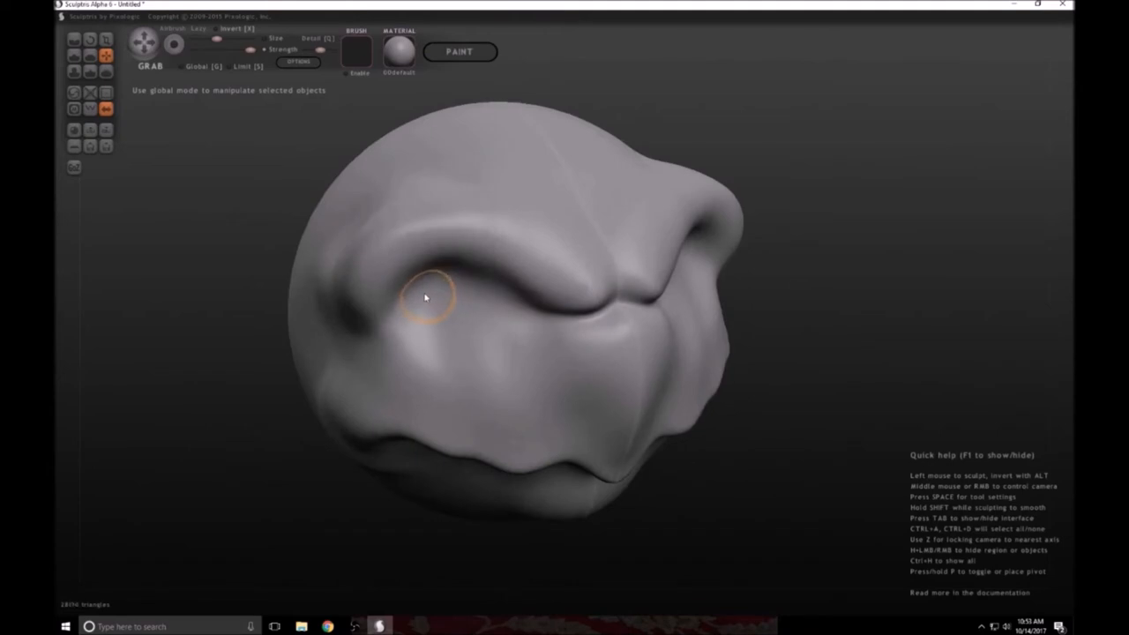
drag(427, 296, 416, 345)
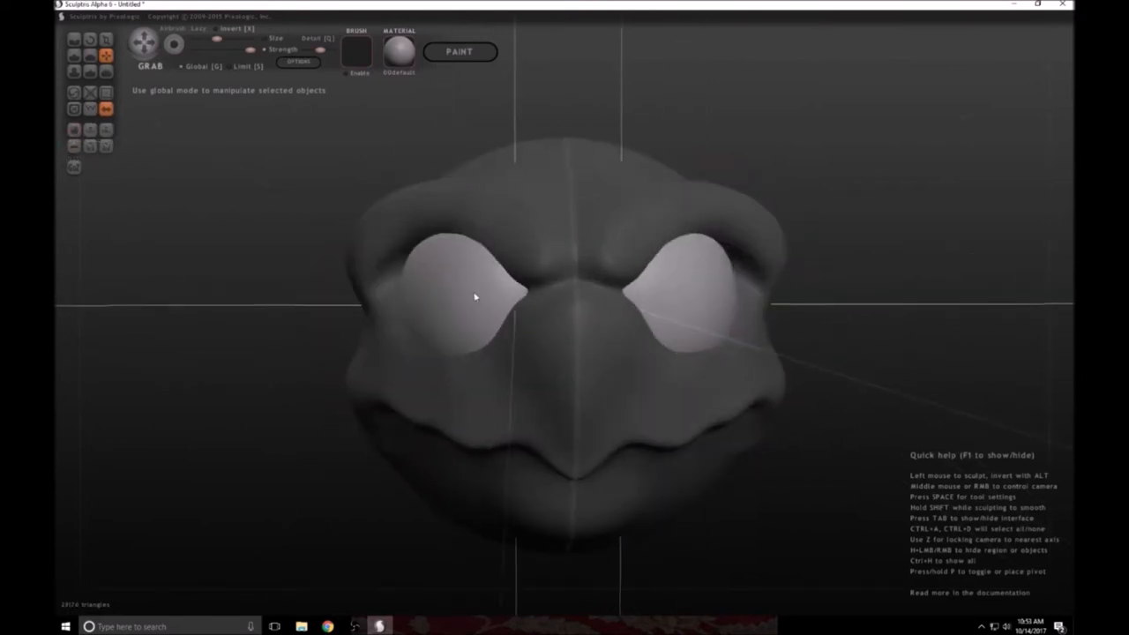
Grab the flesh and cheek edge around the left eye into shape, then face the head front-on
drag(476, 296, 480, 369)
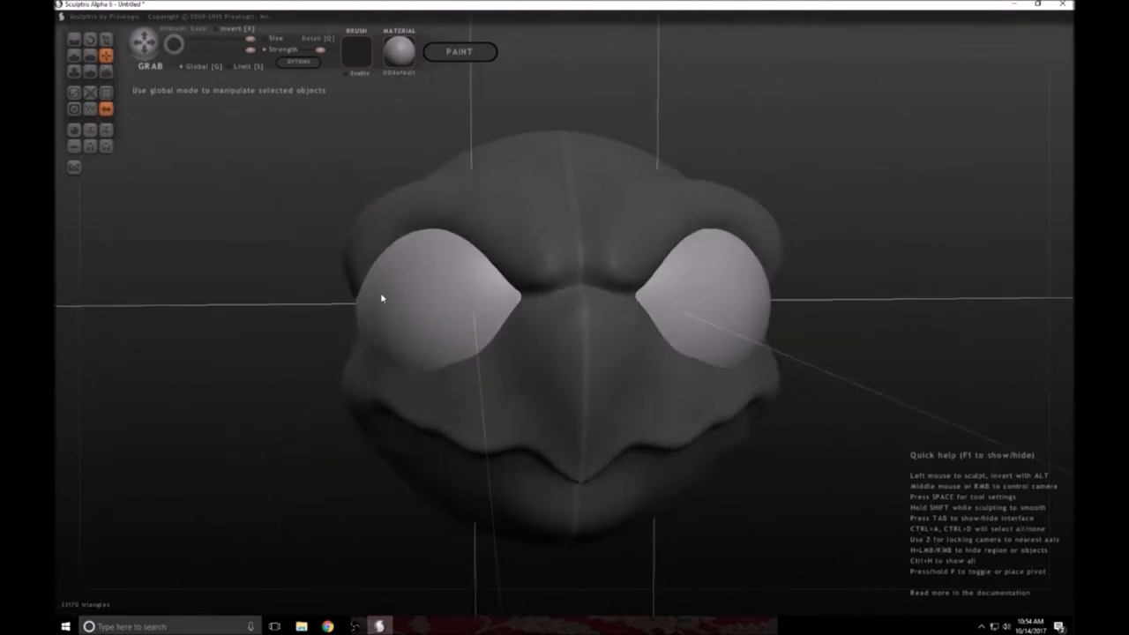
drag(381, 298, 545, 339)
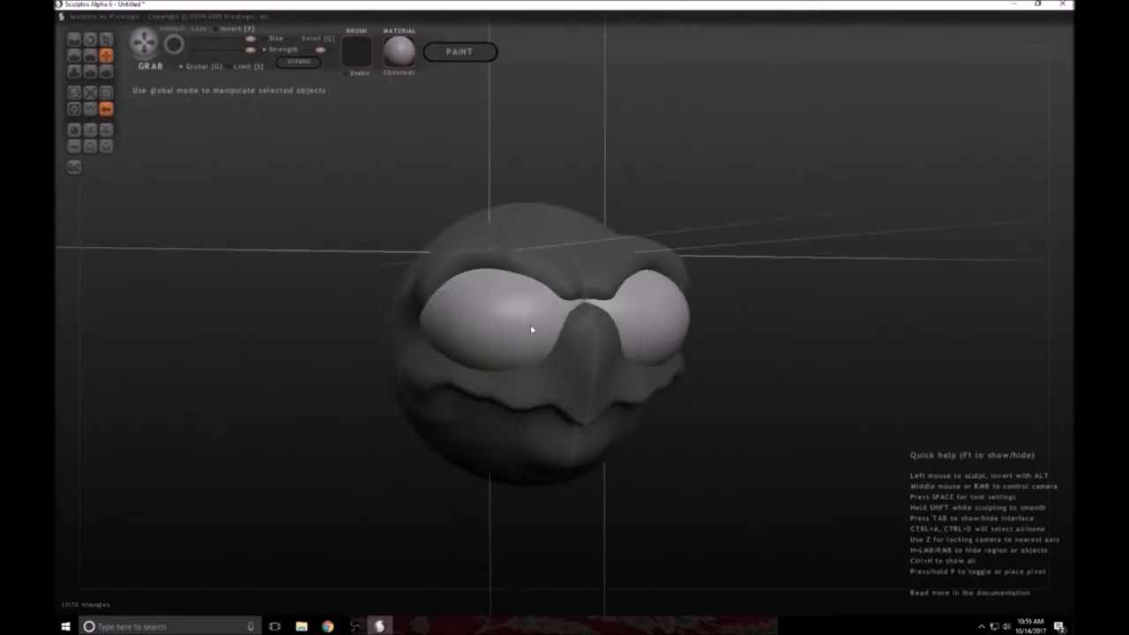
drag(529, 332, 442, 220)
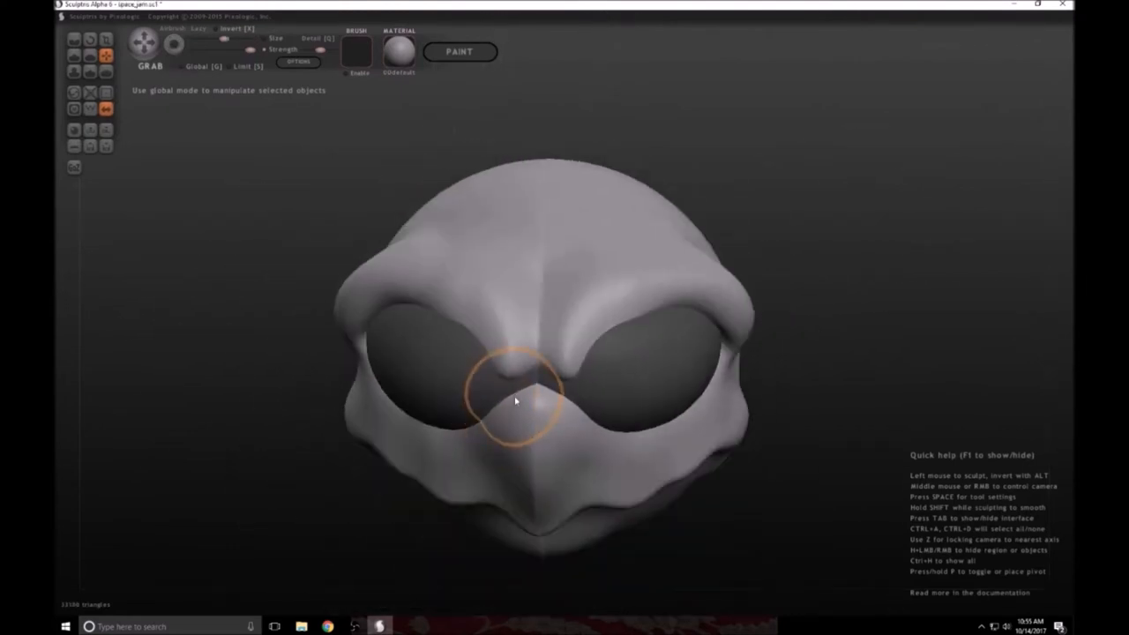
Sharpen the nose bridge, thicken the upper eyelid and pull the brow down over the left eye
drag(515, 402, 521, 388)
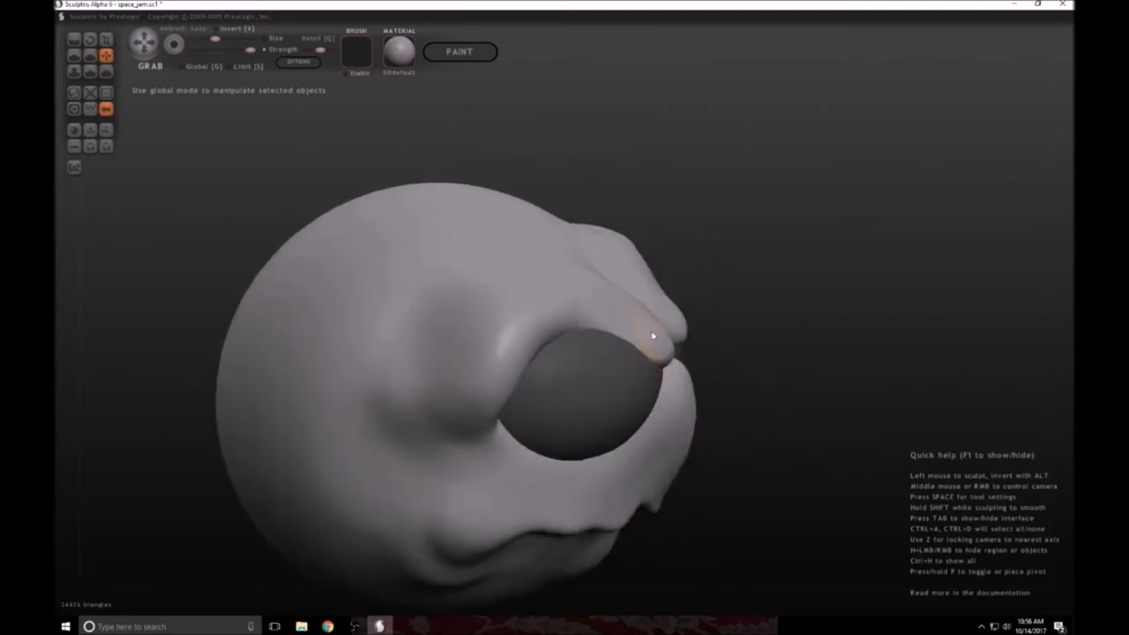
drag(653, 335, 662, 374)
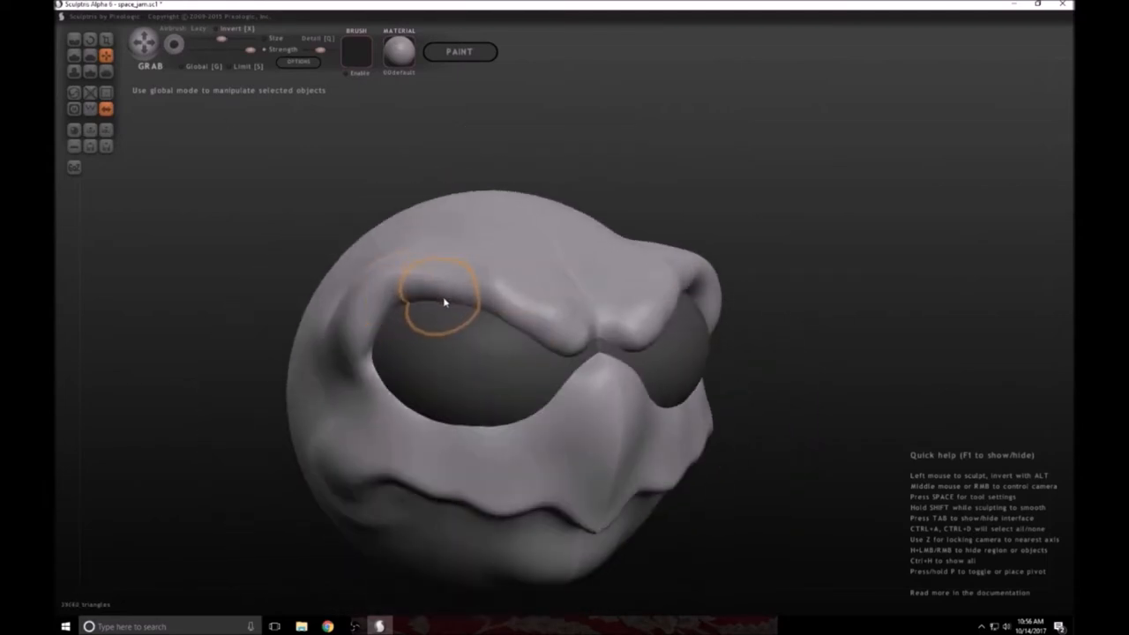
drag(445, 304, 561, 360)
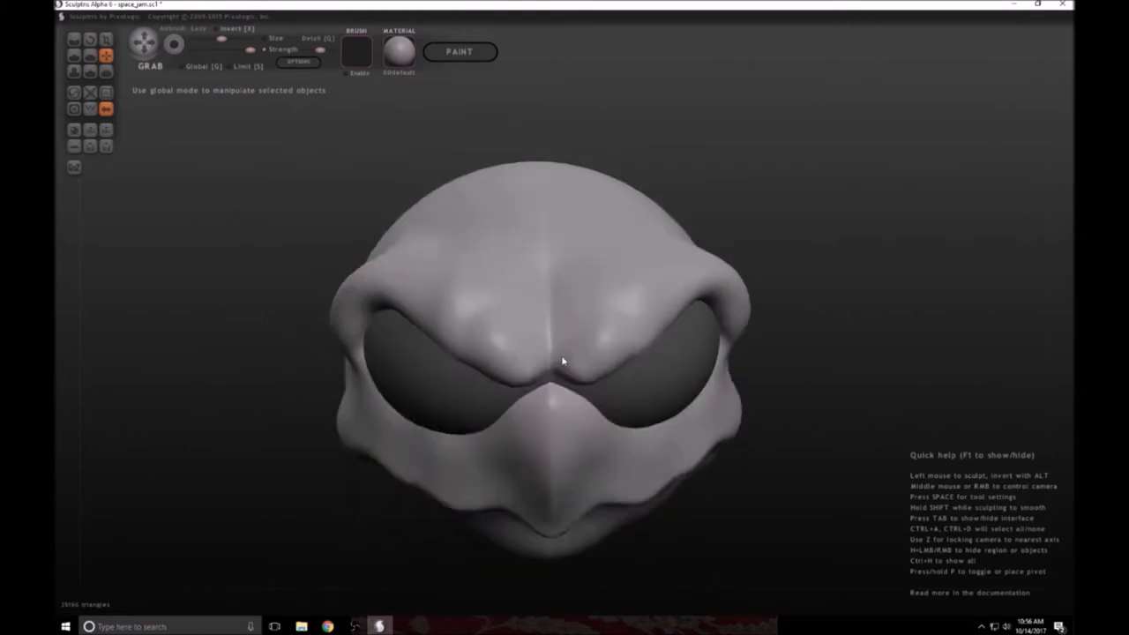
drag(565, 362, 688, 424)
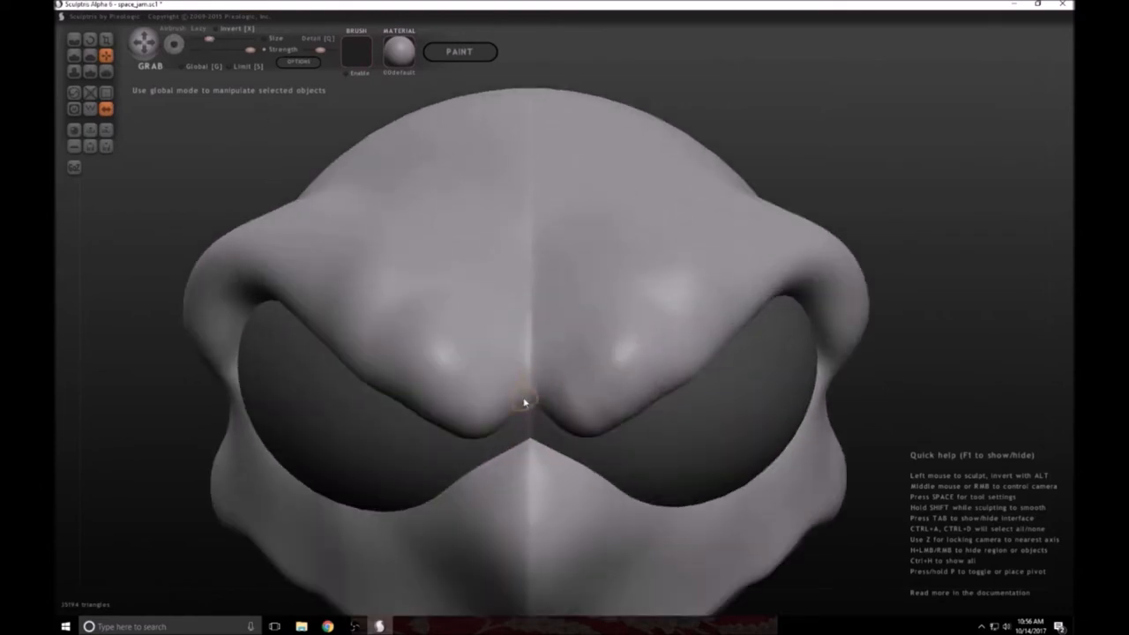
Drag the brow centre down into a scowl, round the upper lid and raise the right brow ridge
drag(526, 402, 593, 374)
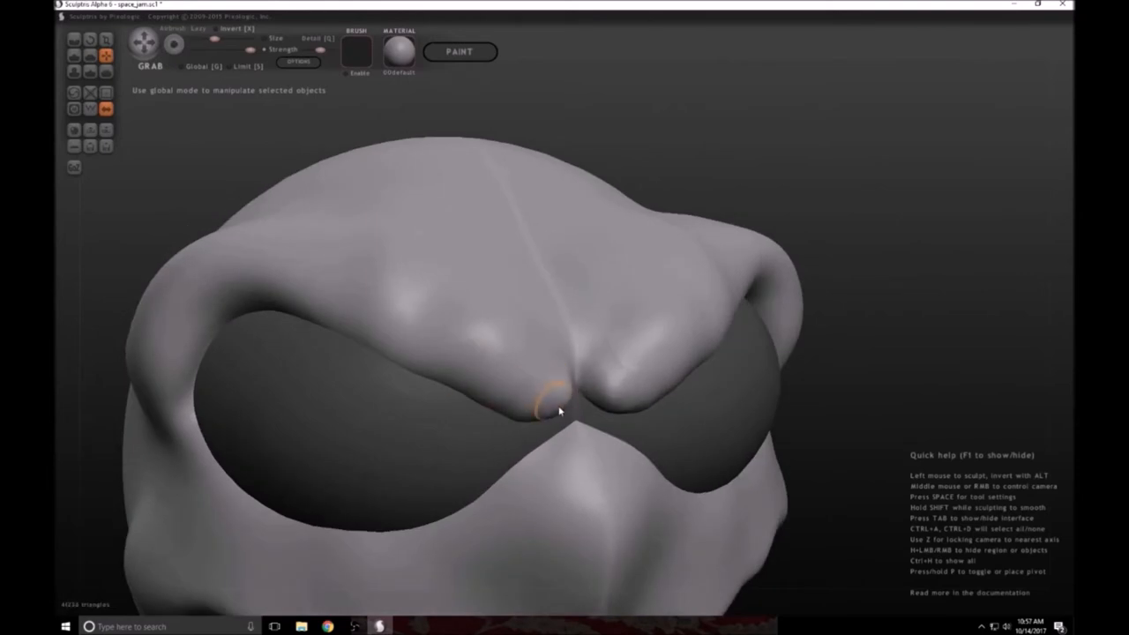
drag(558, 411, 564, 403)
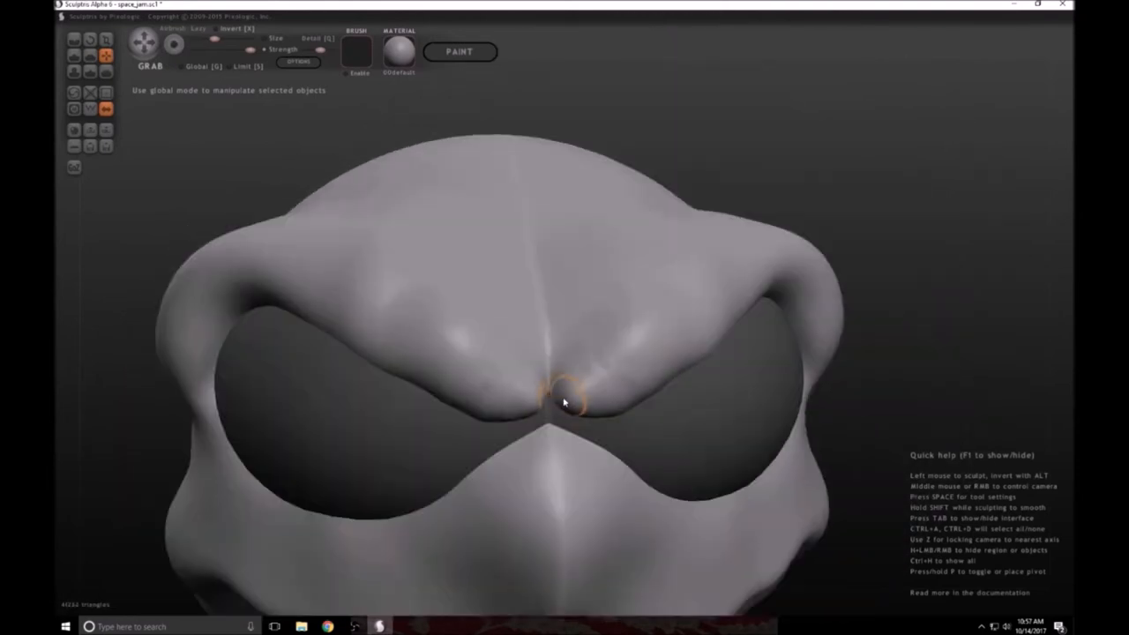
drag(565, 402, 667, 432)
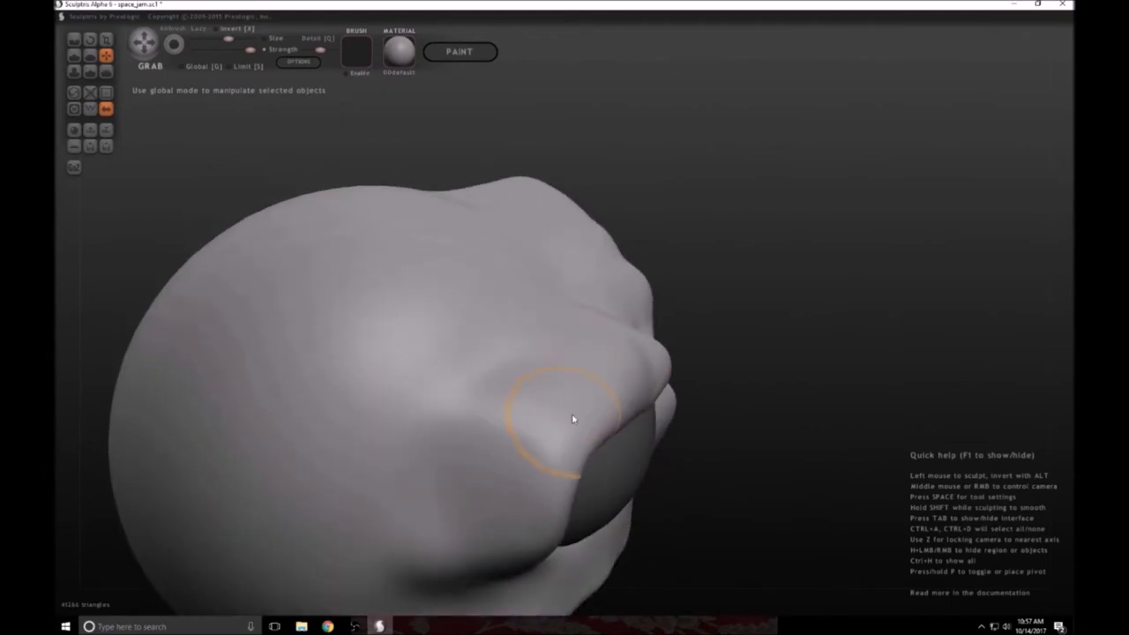
drag(574, 420, 591, 297)
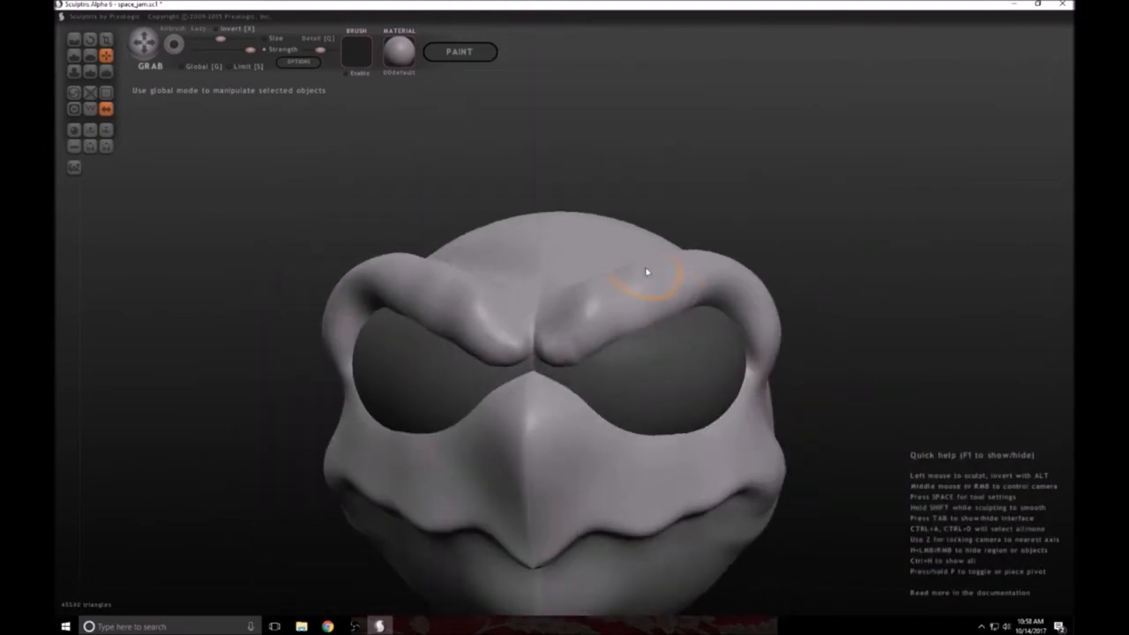
drag(646, 271, 797, 326)
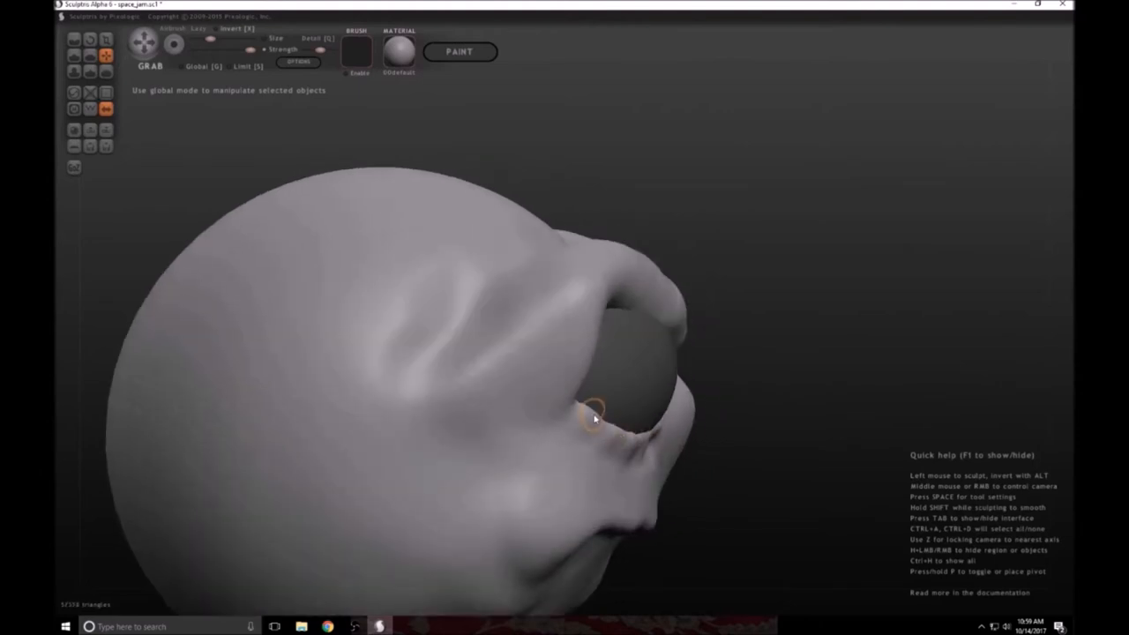
Shape, lift and smooth the thick lower eyelid rims under the eyes
drag(596, 420, 420, 450)
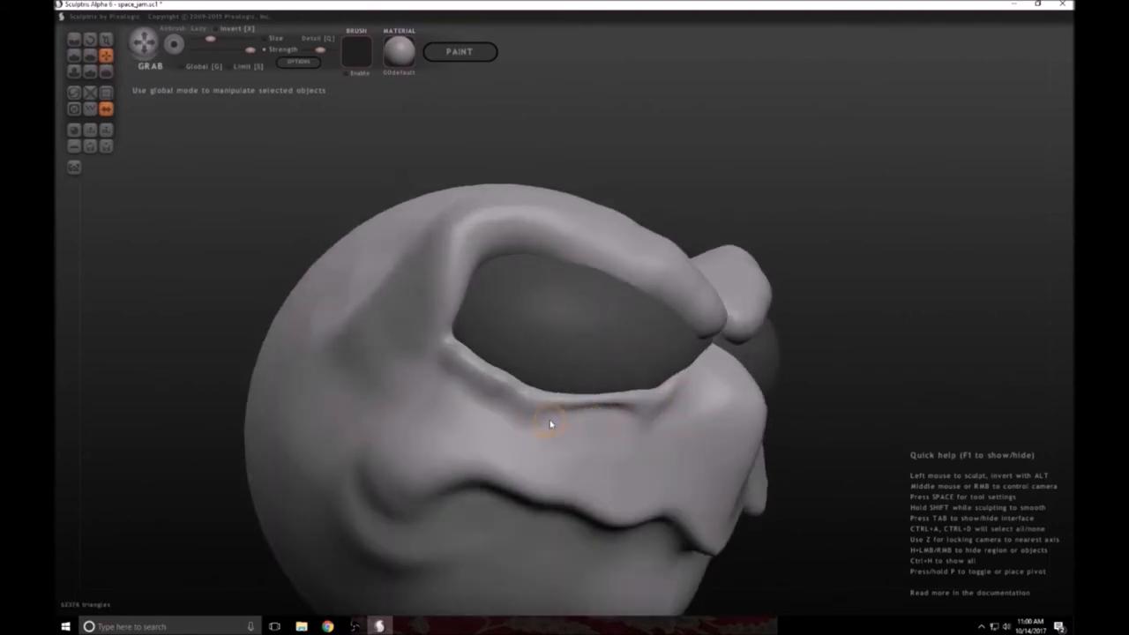
drag(551, 424, 635, 441)
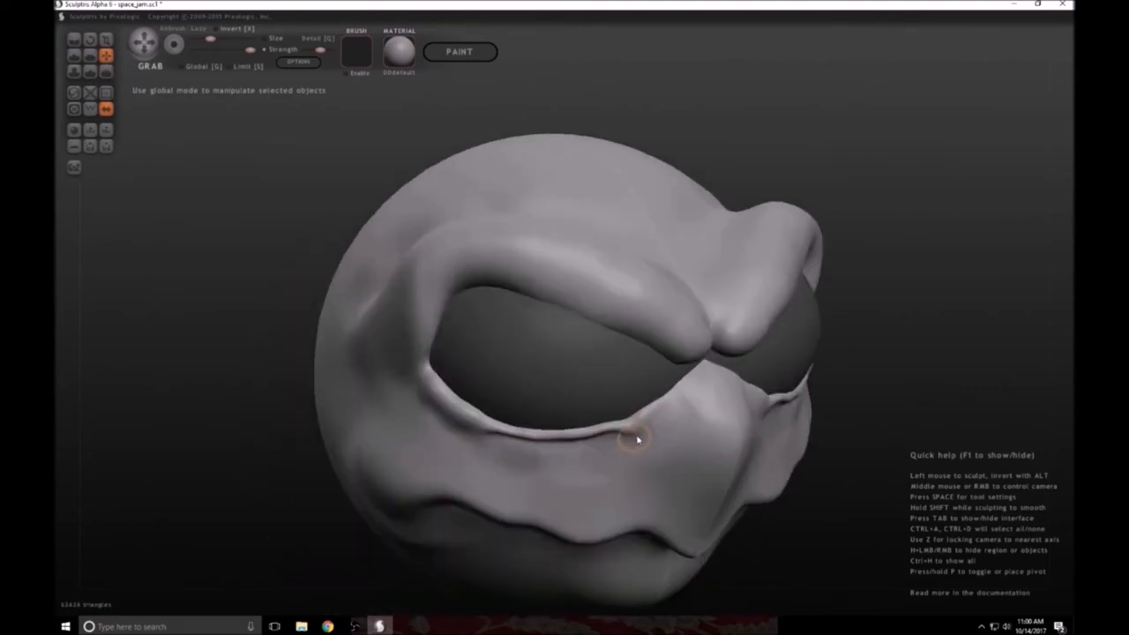
drag(635, 441, 513, 437)
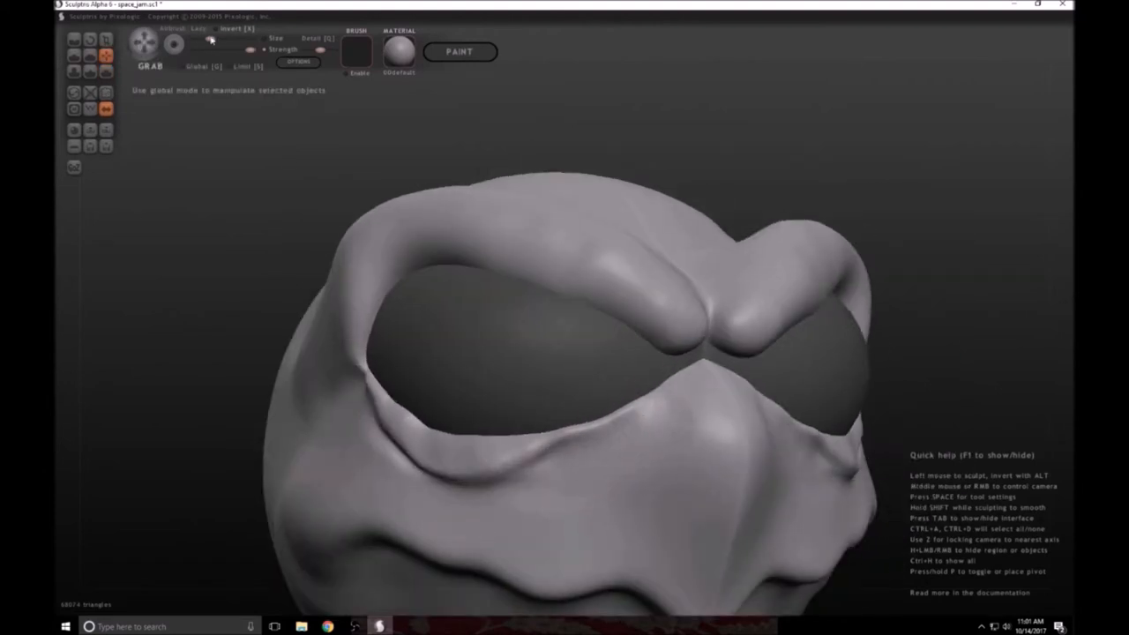
mouse_move(550, 445)
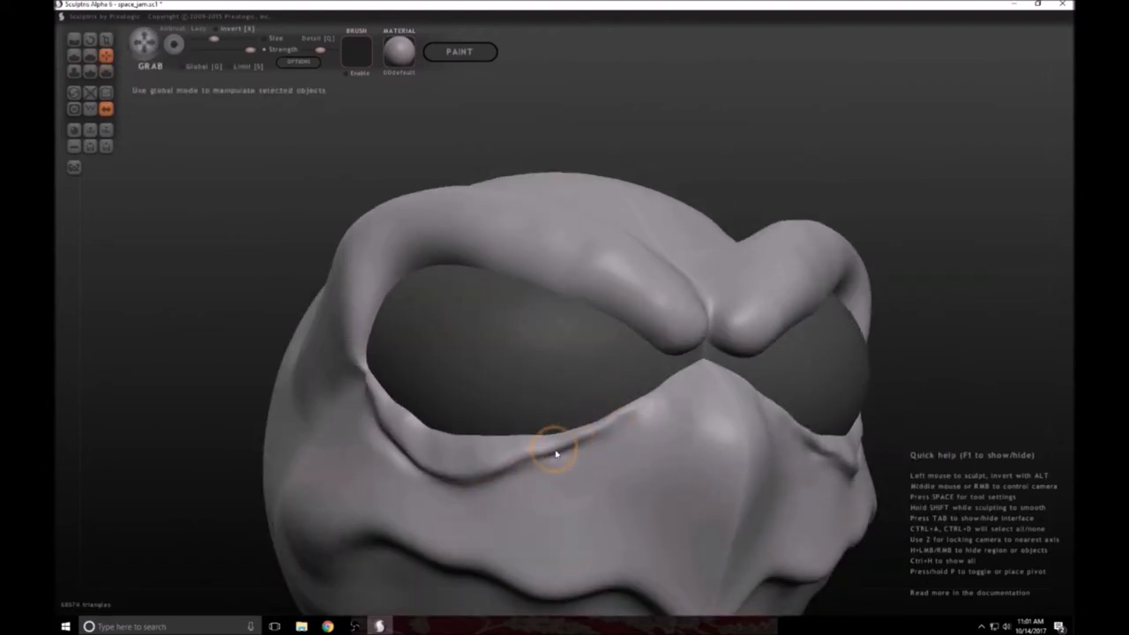
Crease the cheek below the eye and add a fold along the side of the face
drag(556, 450, 555, 433)
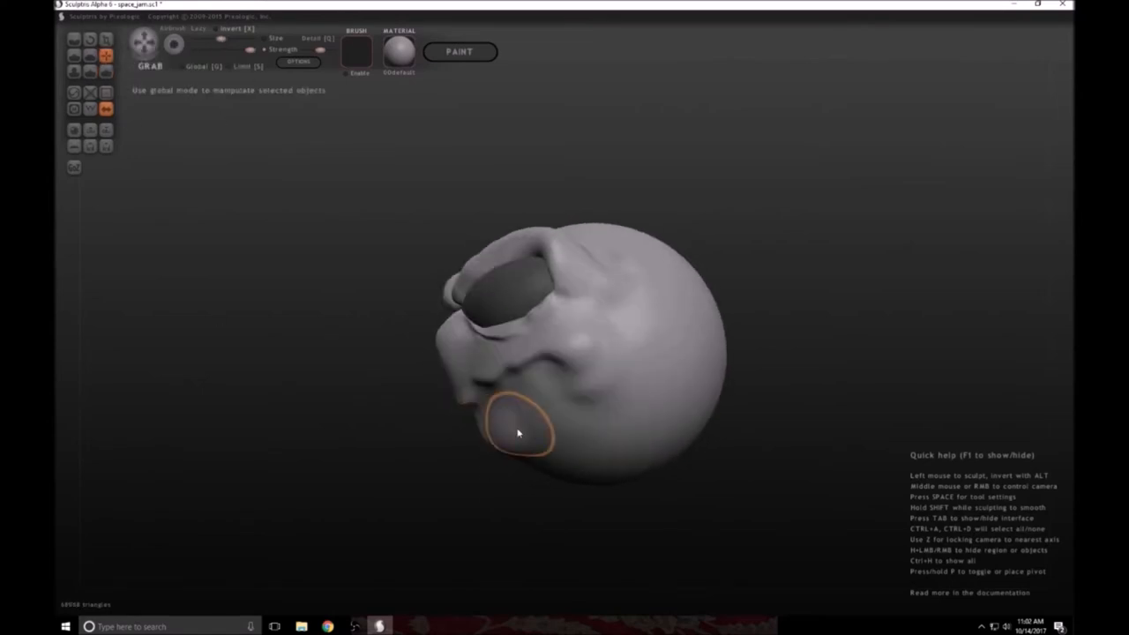
drag(518, 433, 410, 450)
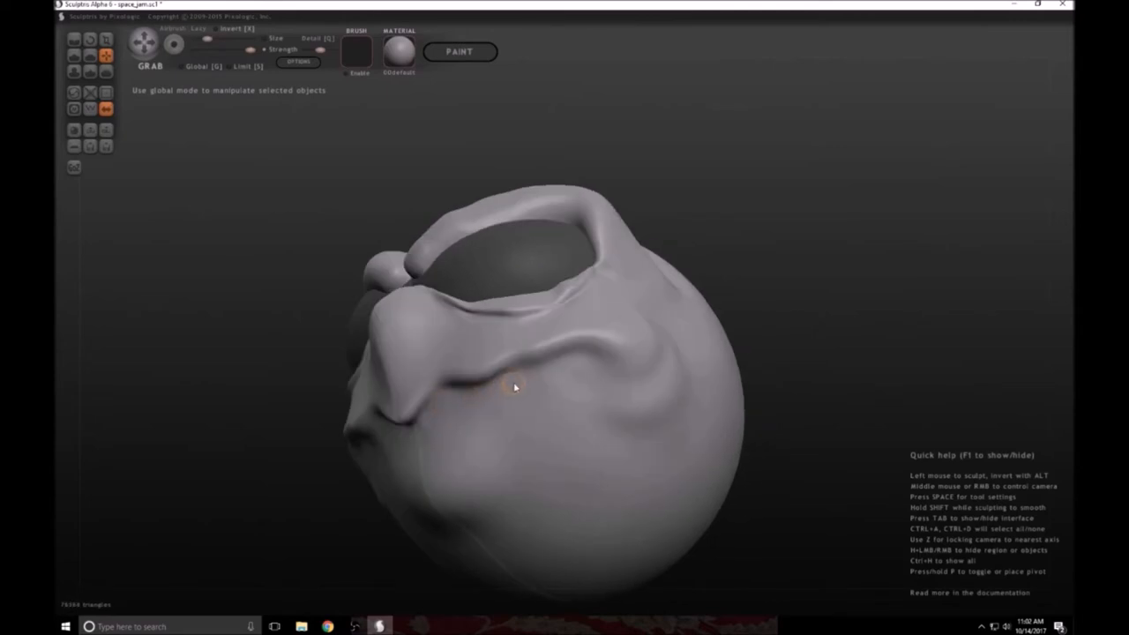
drag(515, 387, 591, 381)
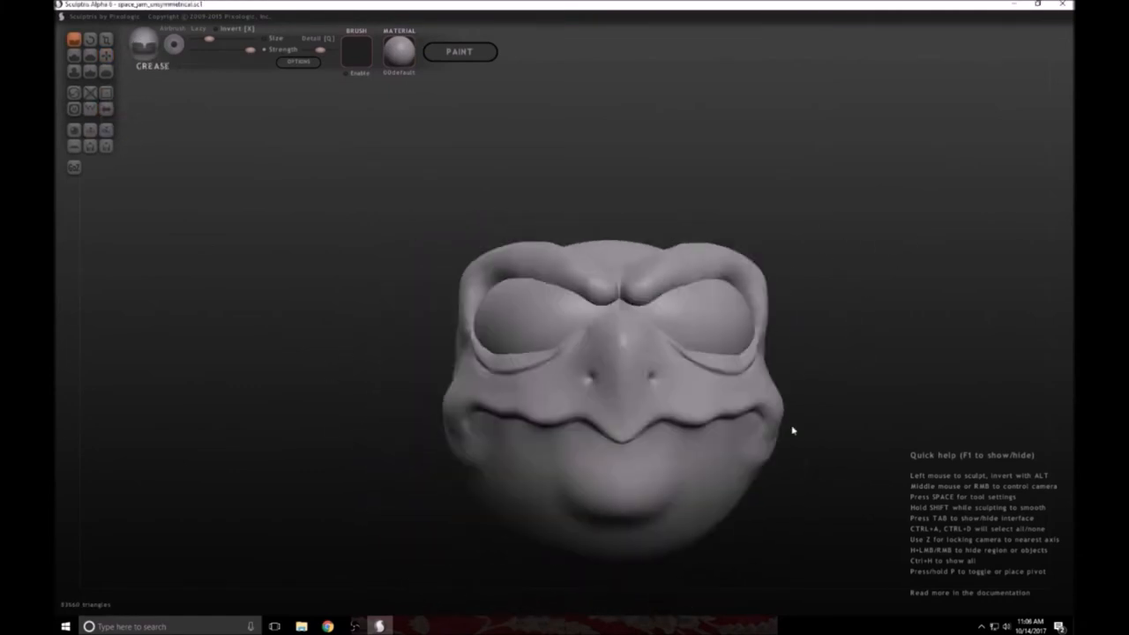
Pull the mouth corner into a smirk and adjust the brow, nose and mouth shape
click(106, 55)
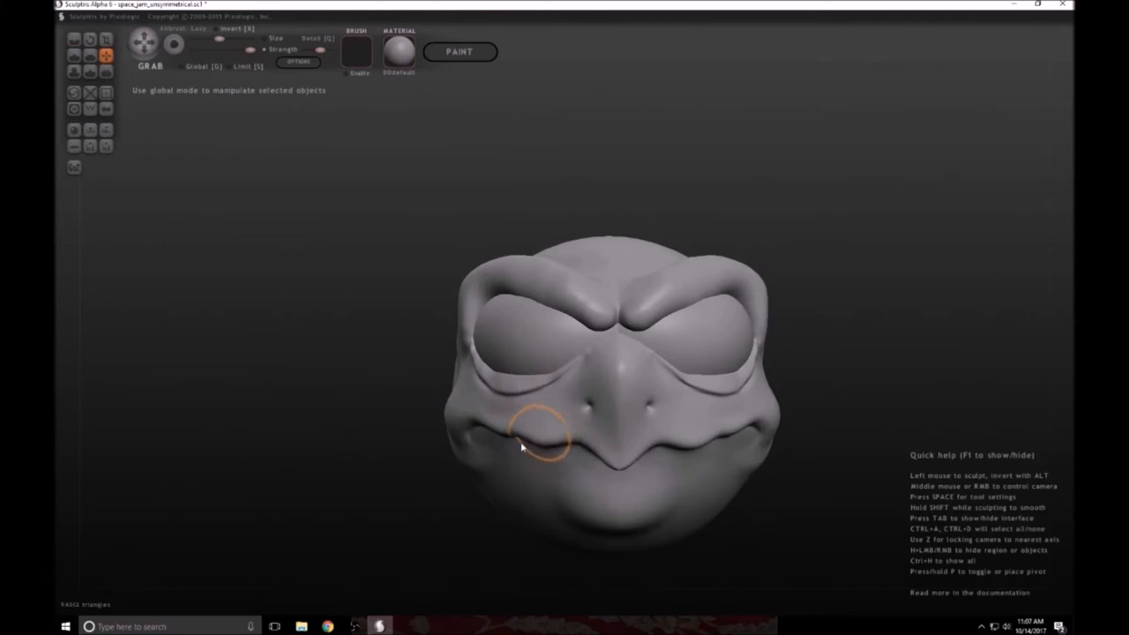
drag(544, 432, 402, 509)
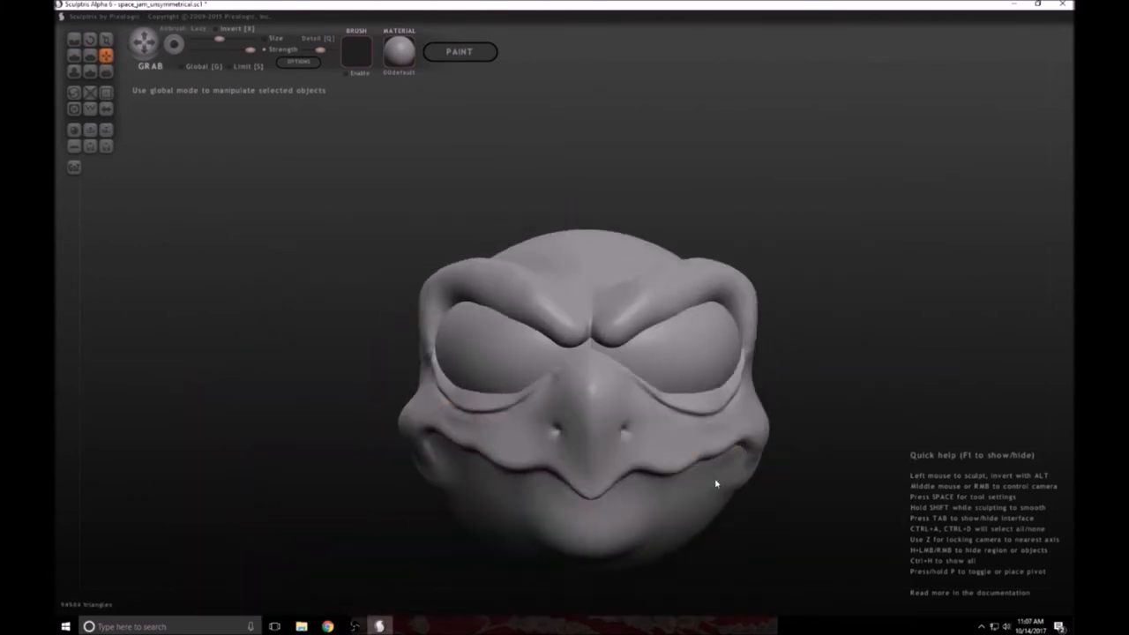
drag(715, 484, 703, 473)
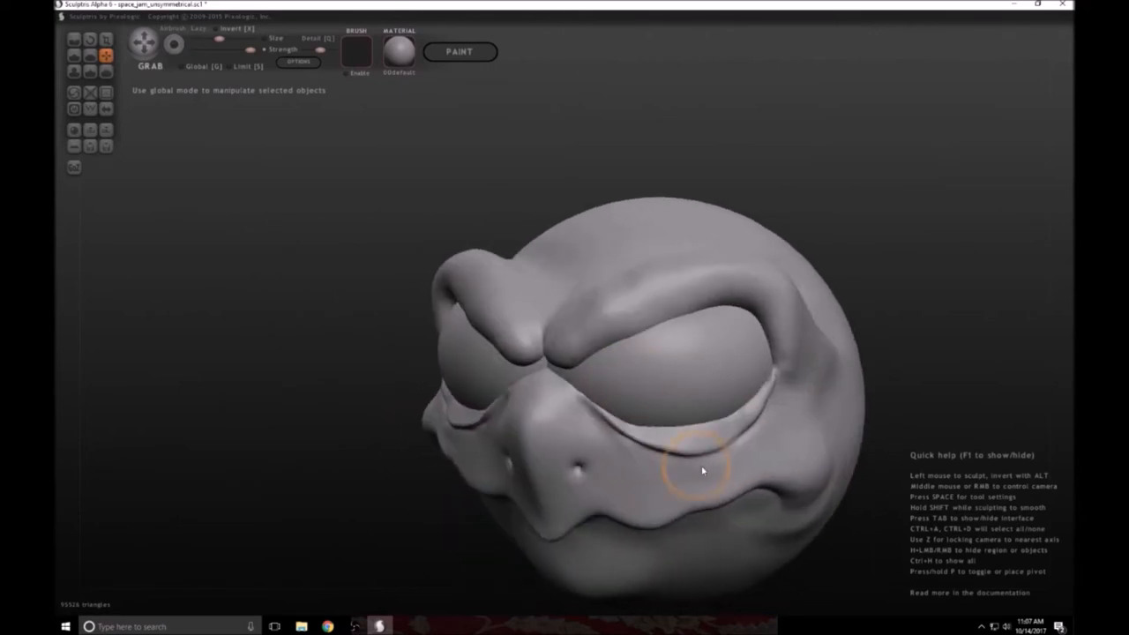
drag(697, 468, 727, 300)
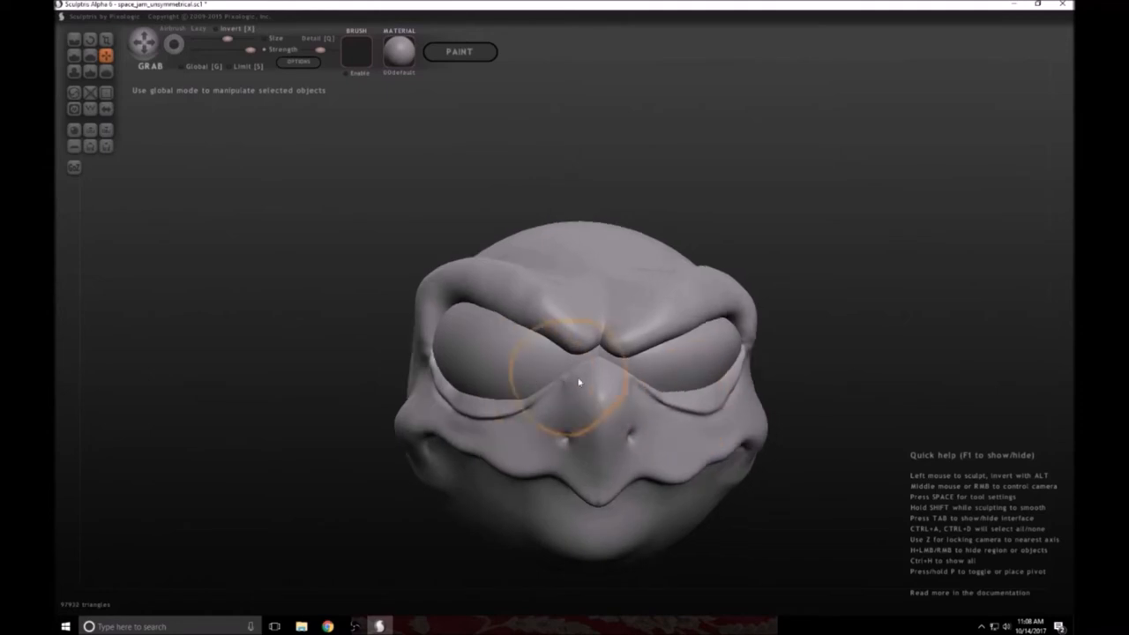
drag(579, 383, 445, 303)
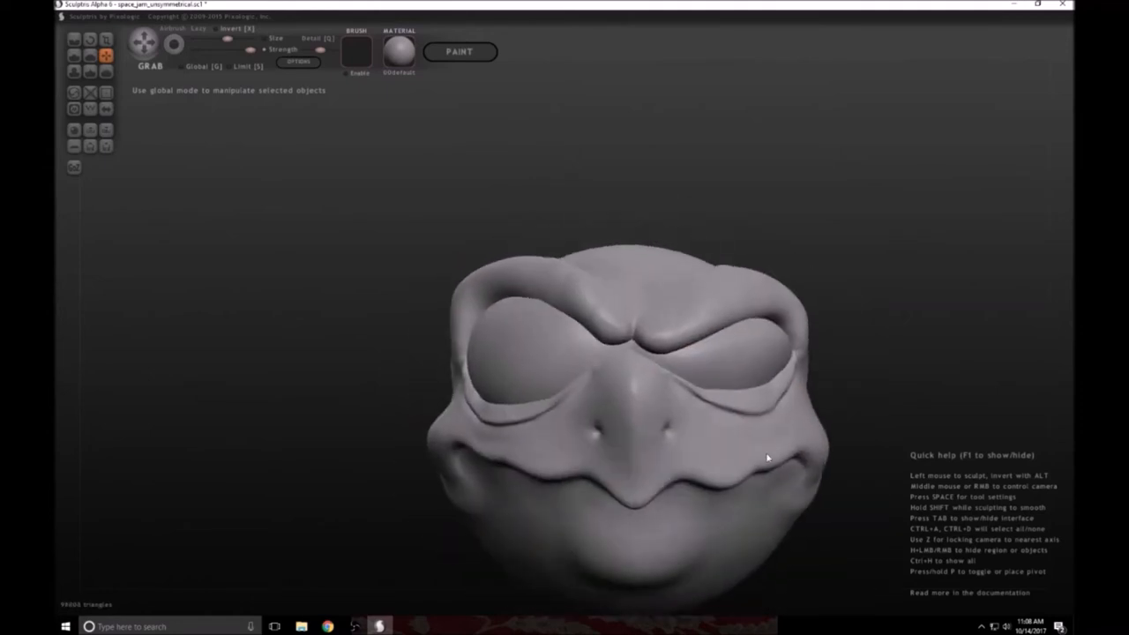
Pull the lower lip down and push it out into a rounded pout
drag(766, 457, 656, 581)
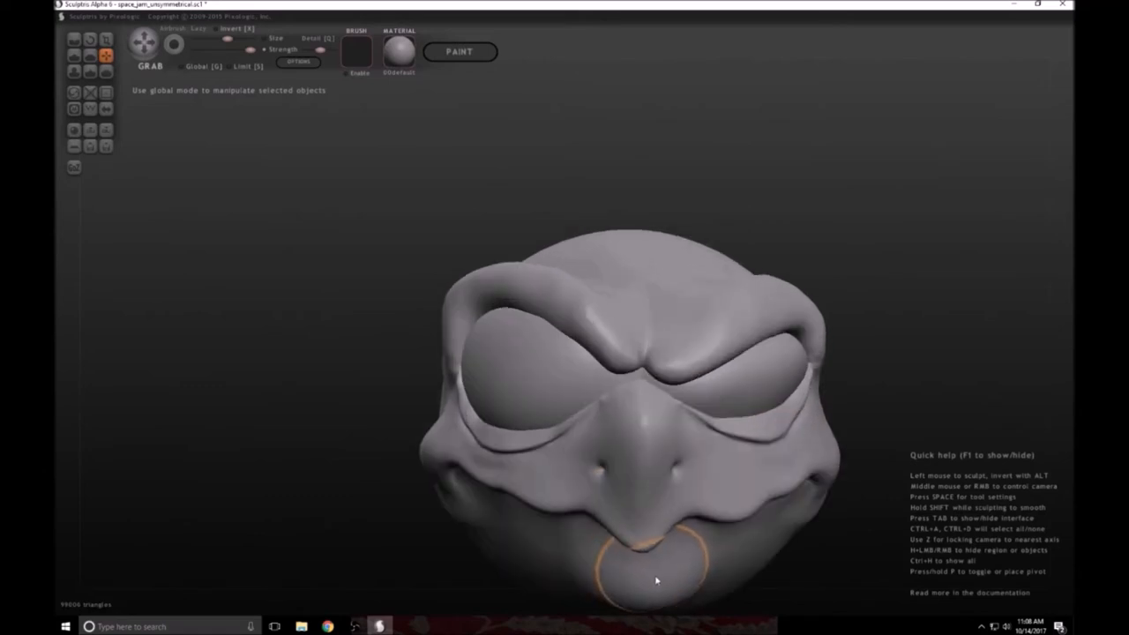
drag(656, 581, 655, 473)
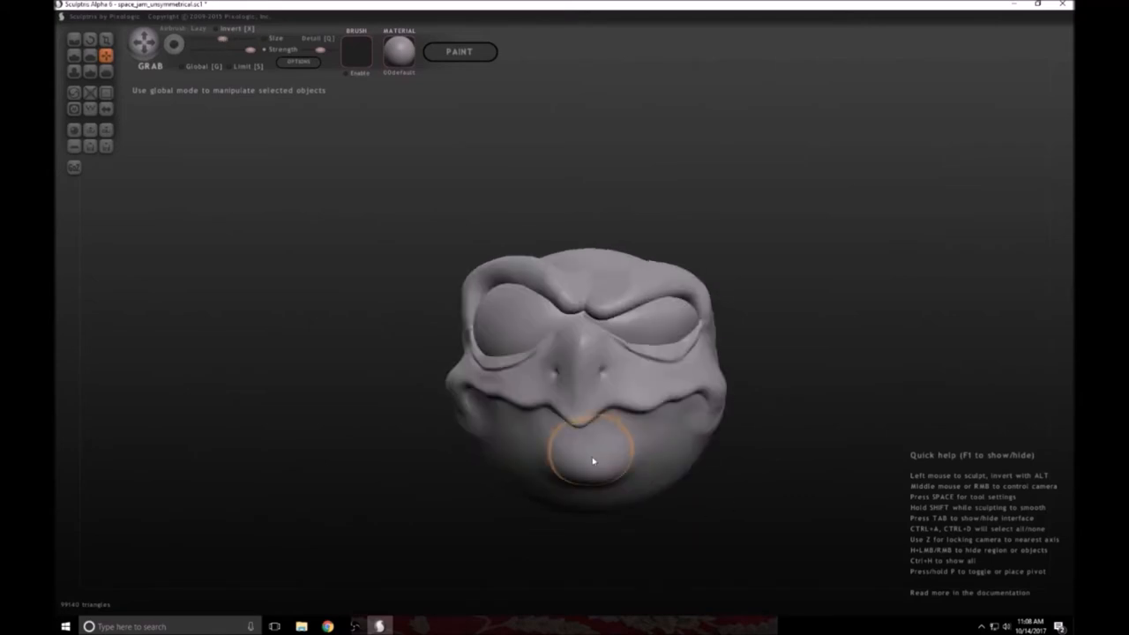
drag(593, 462, 702, 326)
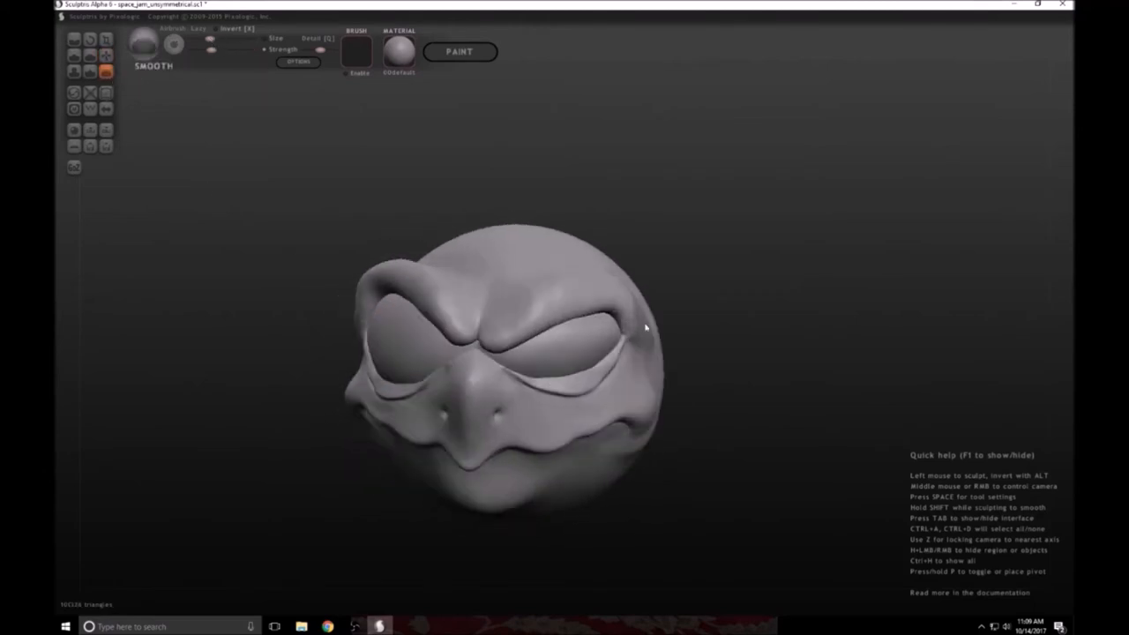
Smooth the rough face surfaces from the side, then return to the Grab brush
drag(645, 326, 741, 385)
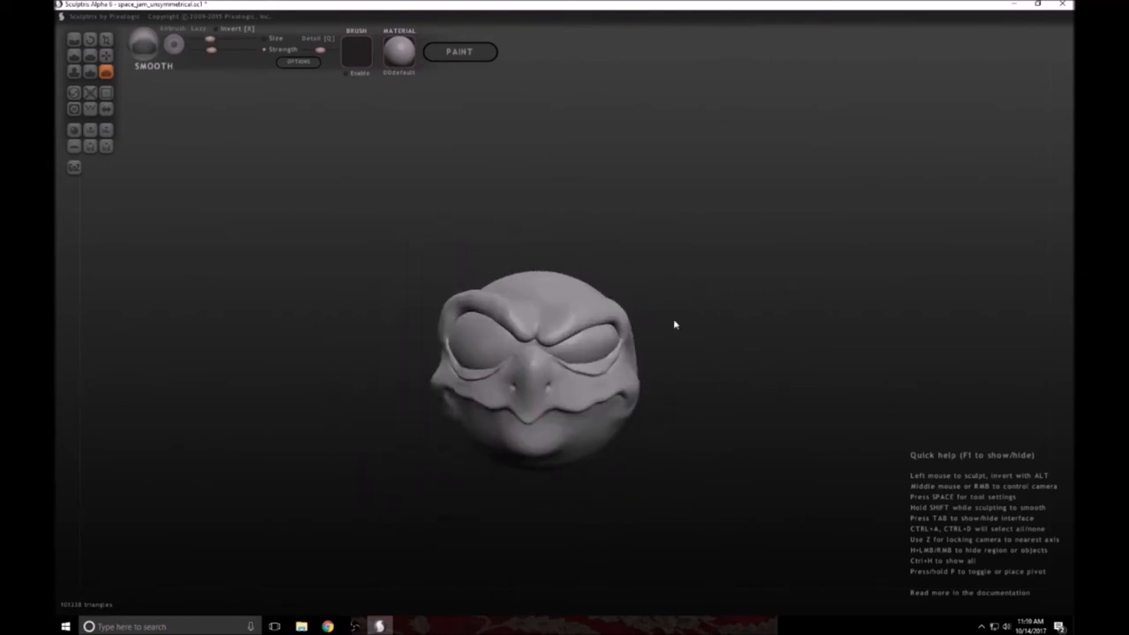
drag(674, 325, 776, 356)
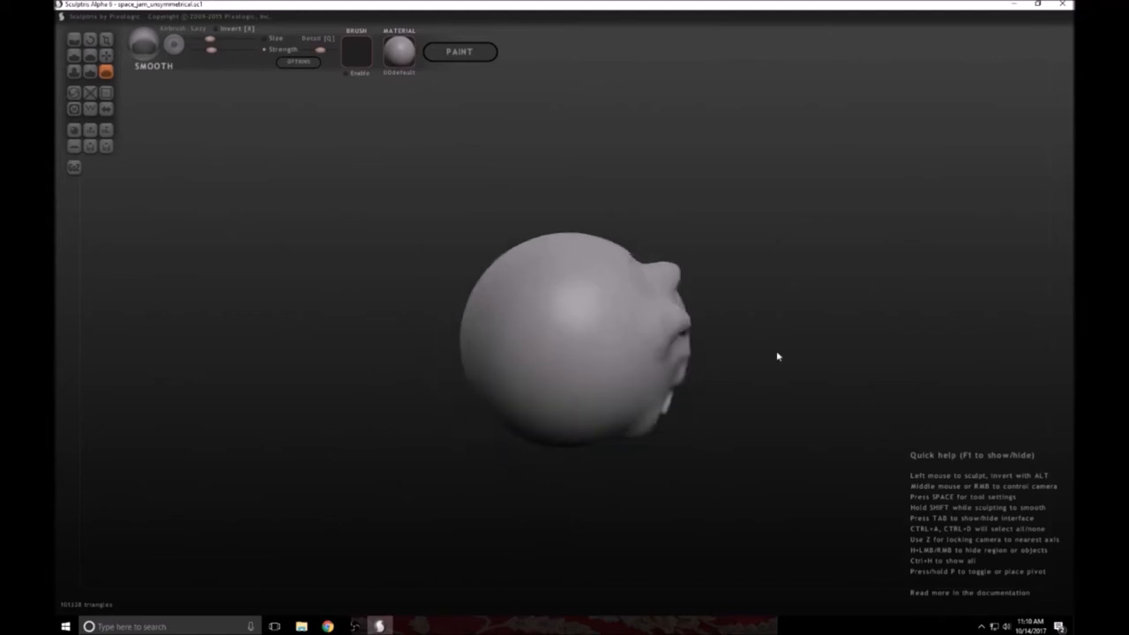
drag(777, 357, 616, 337)
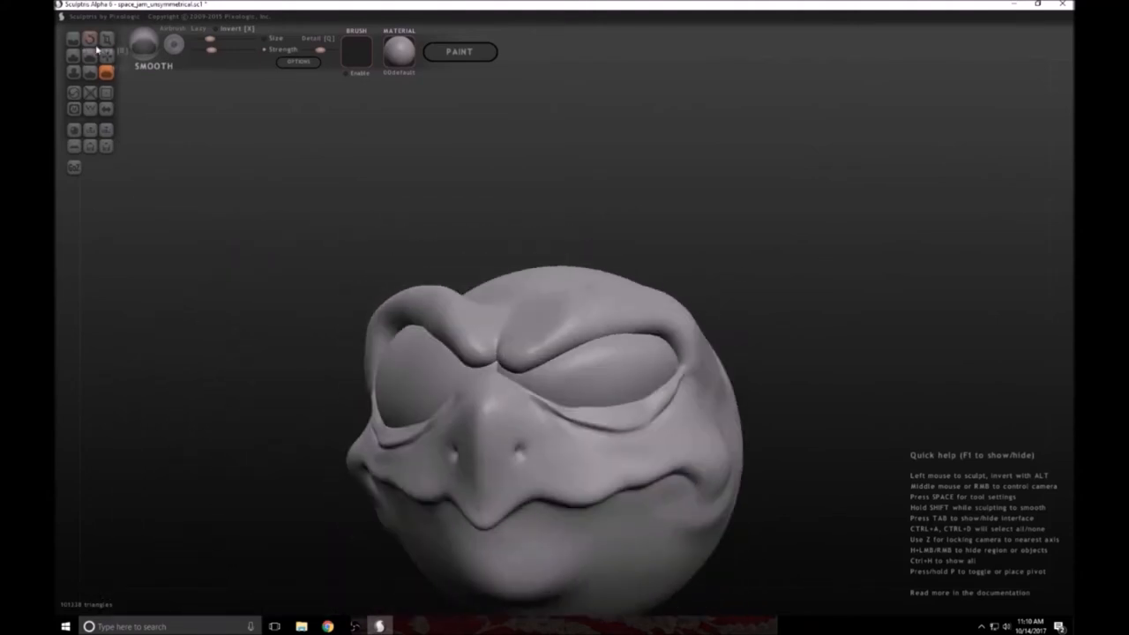
click(74, 39)
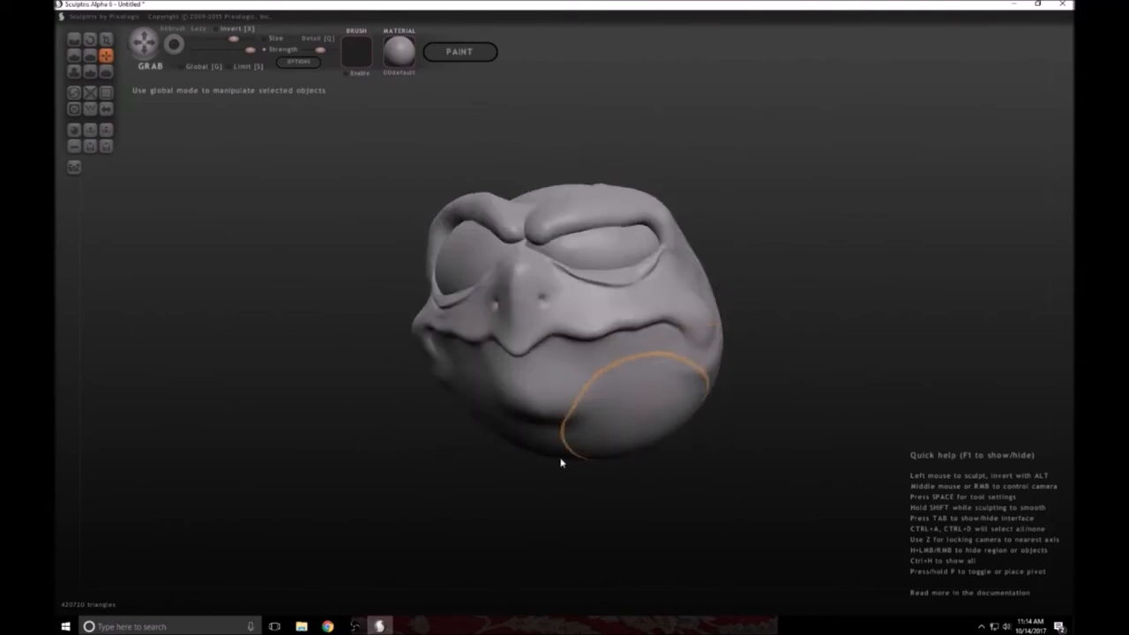
Bulge out the lower cheek and jaw on the right side of the head
drag(561, 462, 720, 328)
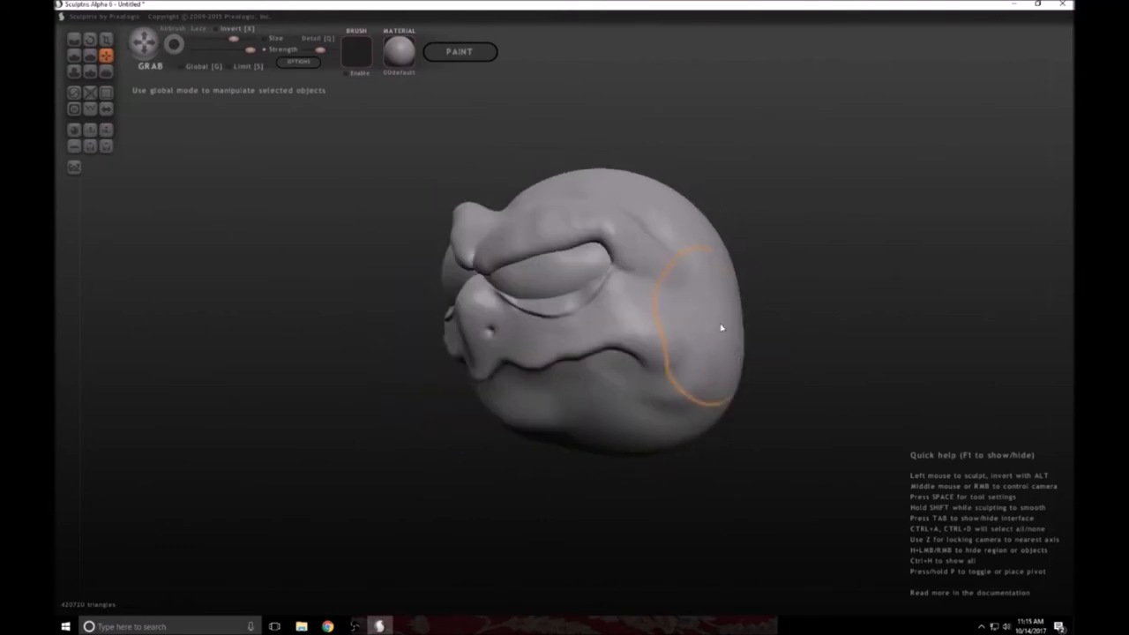
drag(721, 329, 651, 392)
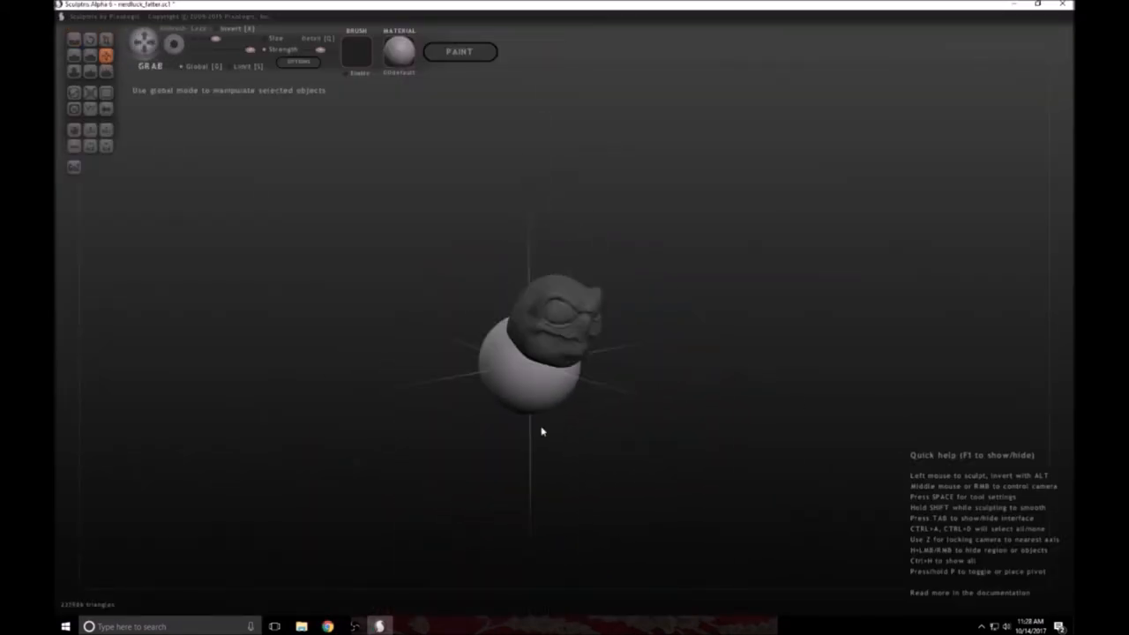
Shape the head-body join and stretch the lower sphere down into a tall egg body
drag(544, 433, 569, 384)
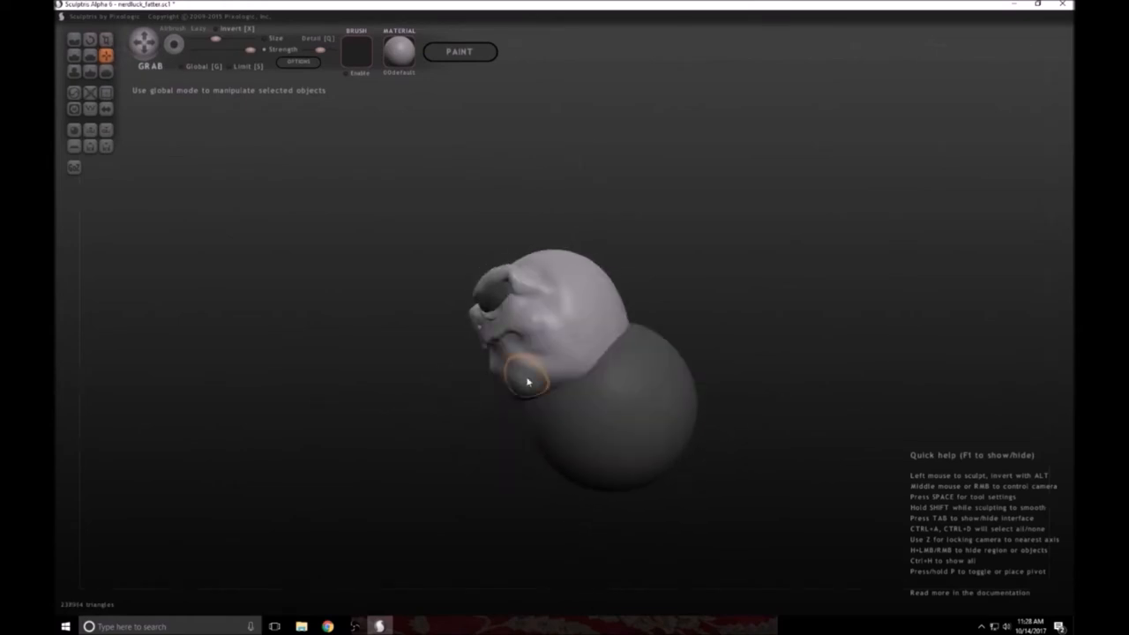
drag(529, 380, 586, 429)
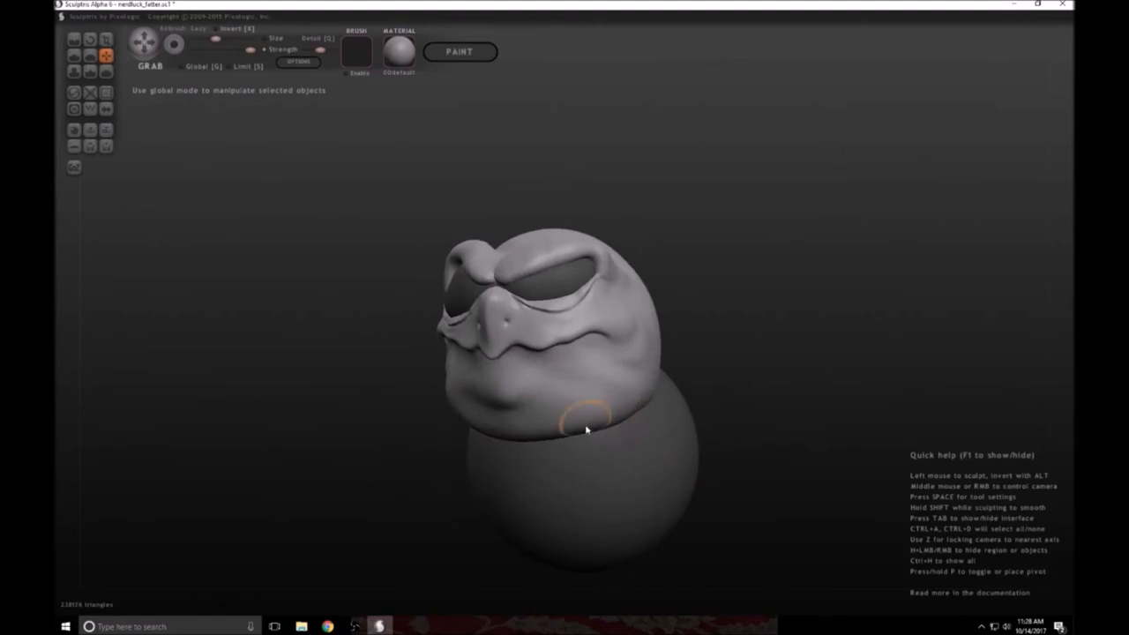
drag(586, 430, 540, 554)
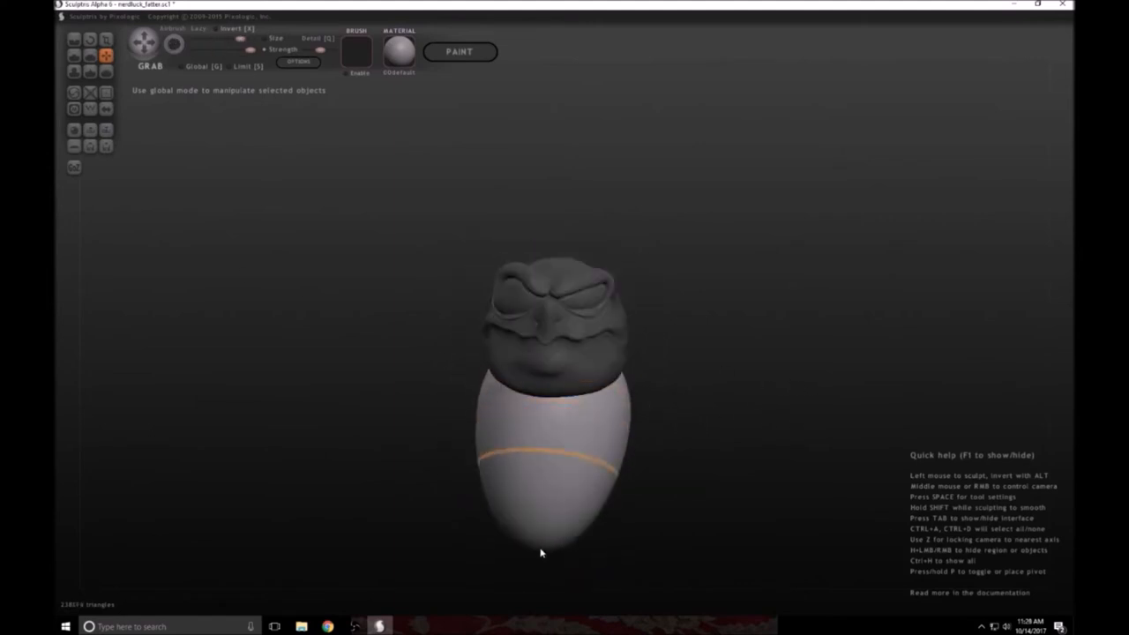
drag(540, 554, 808, 526)
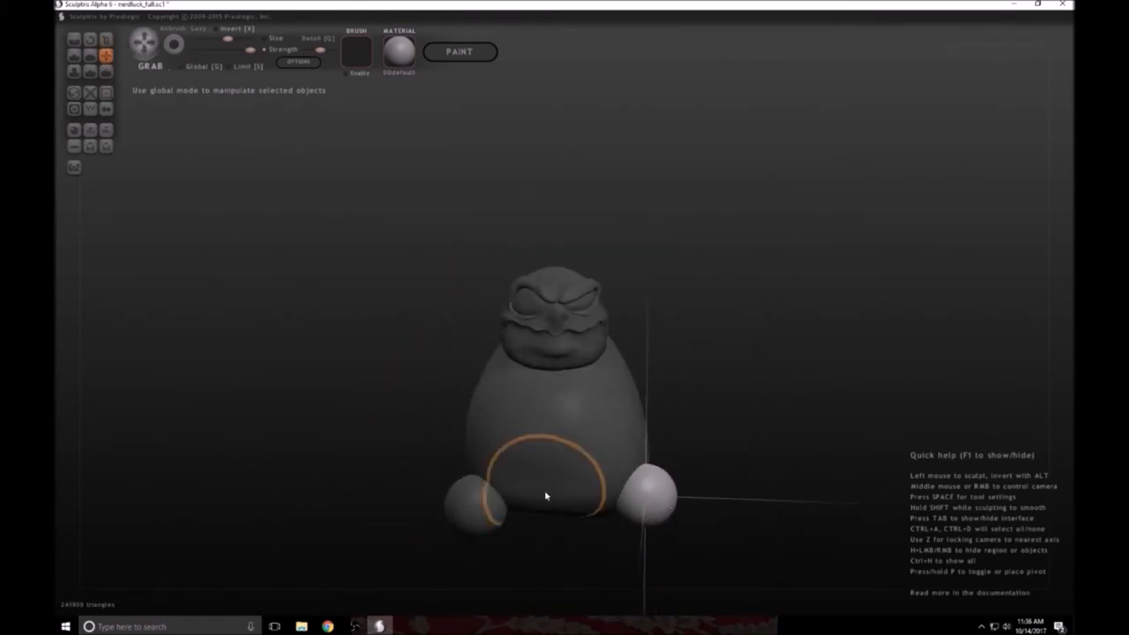
Size the two foot spheres at the base and widen the body around them
drag(545, 496, 716, 550)
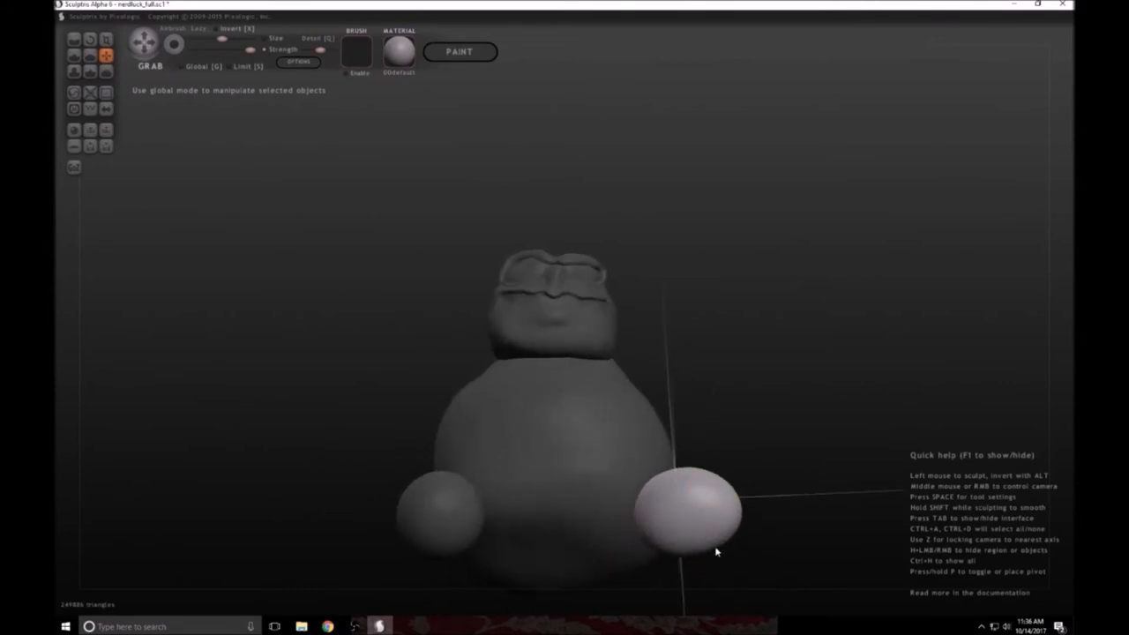
drag(715, 551, 582, 582)
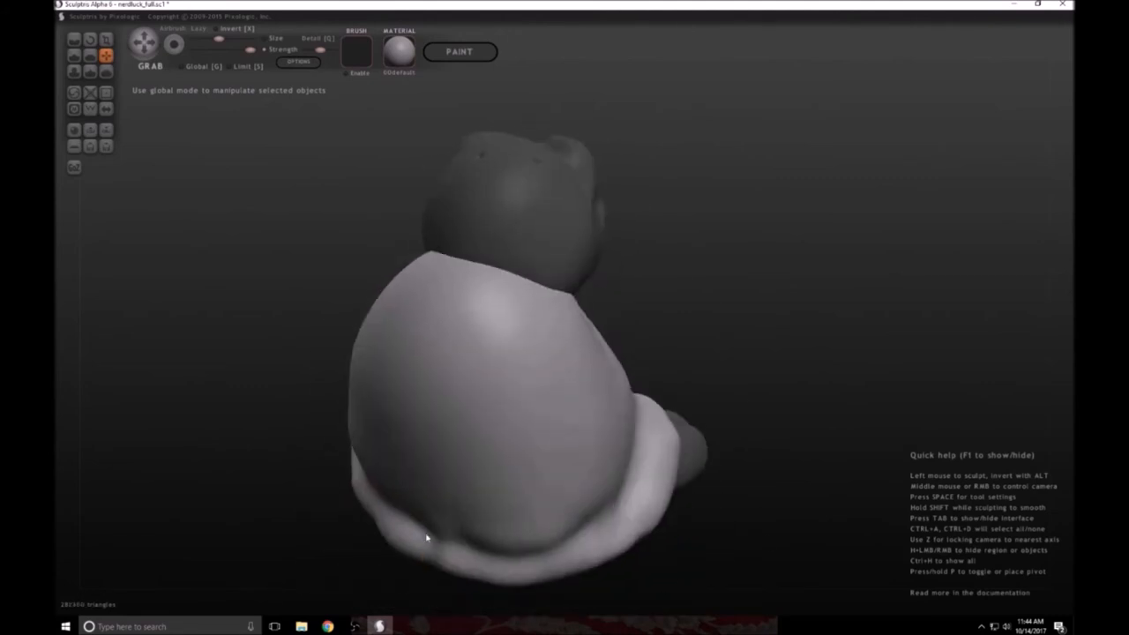
drag(427, 538, 598, 556)
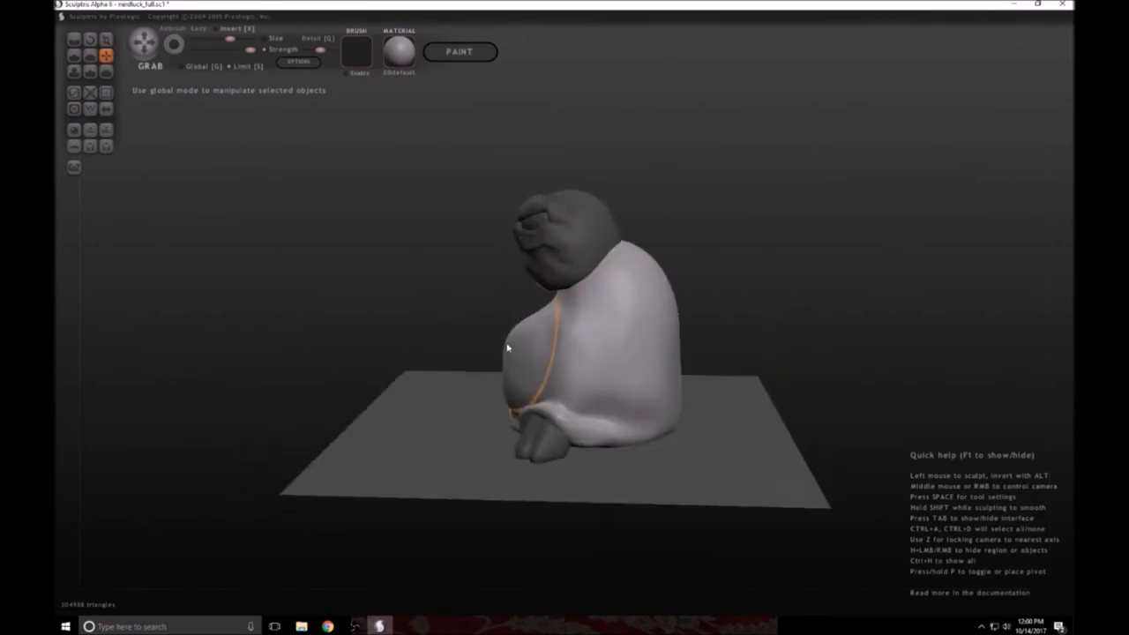
Drag the front of the body out and round it into a pot belly
drag(509, 349, 592, 361)
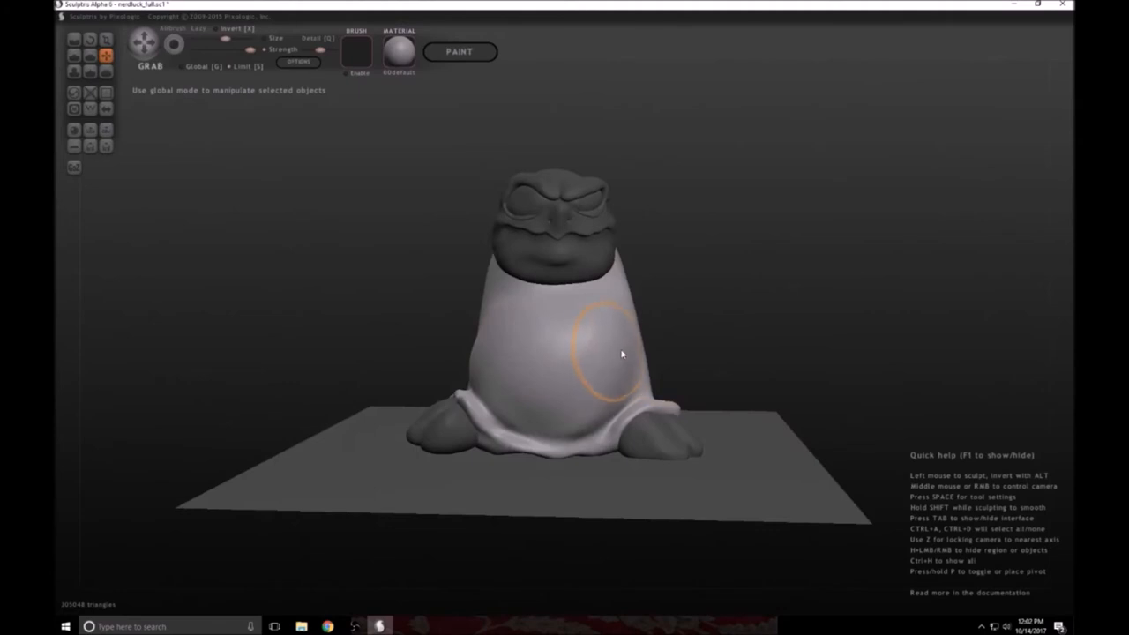
drag(621, 353, 456, 296)
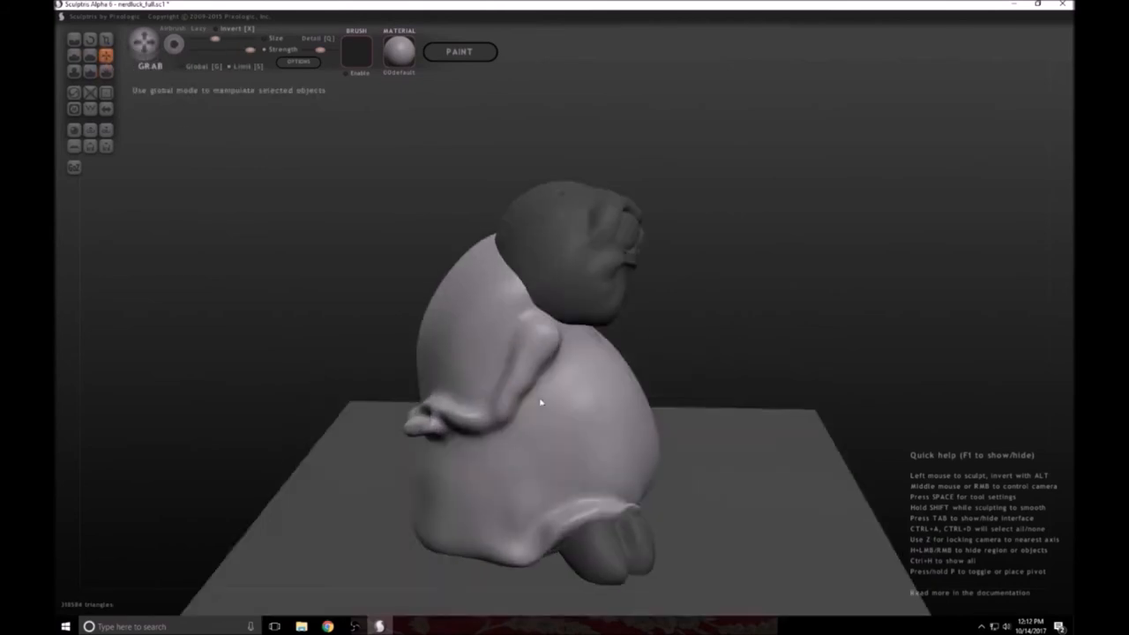
Grab the arm out from the belly, smooth the hand joint, and build up the arm's length
drag(540, 403, 536, 452)
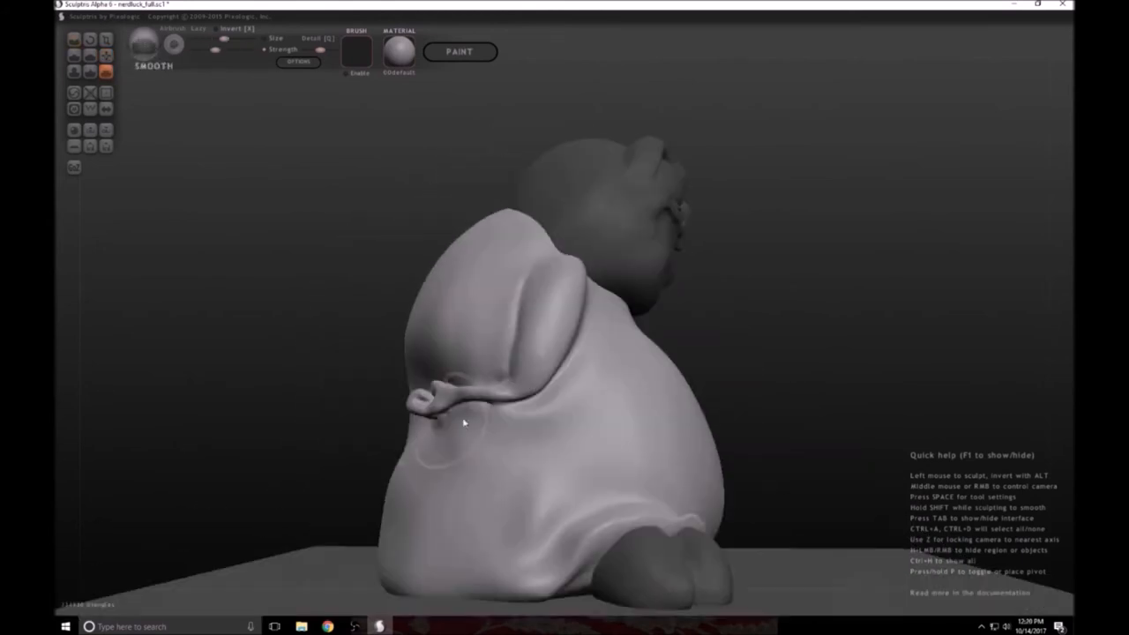
drag(468, 423, 573, 484)
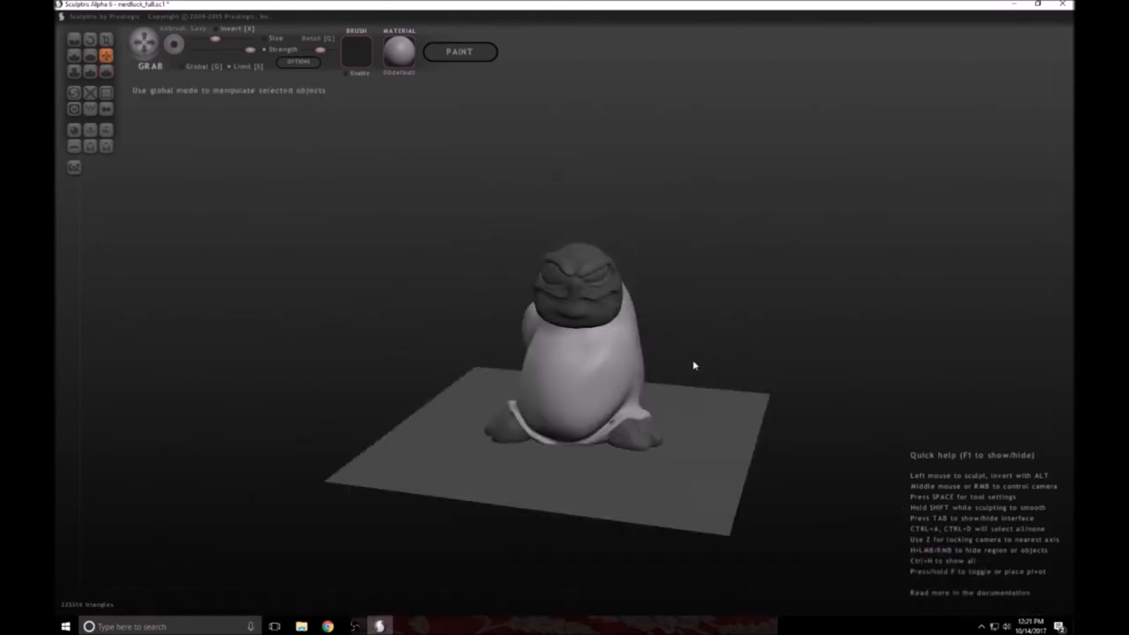
drag(695, 365, 617, 434)
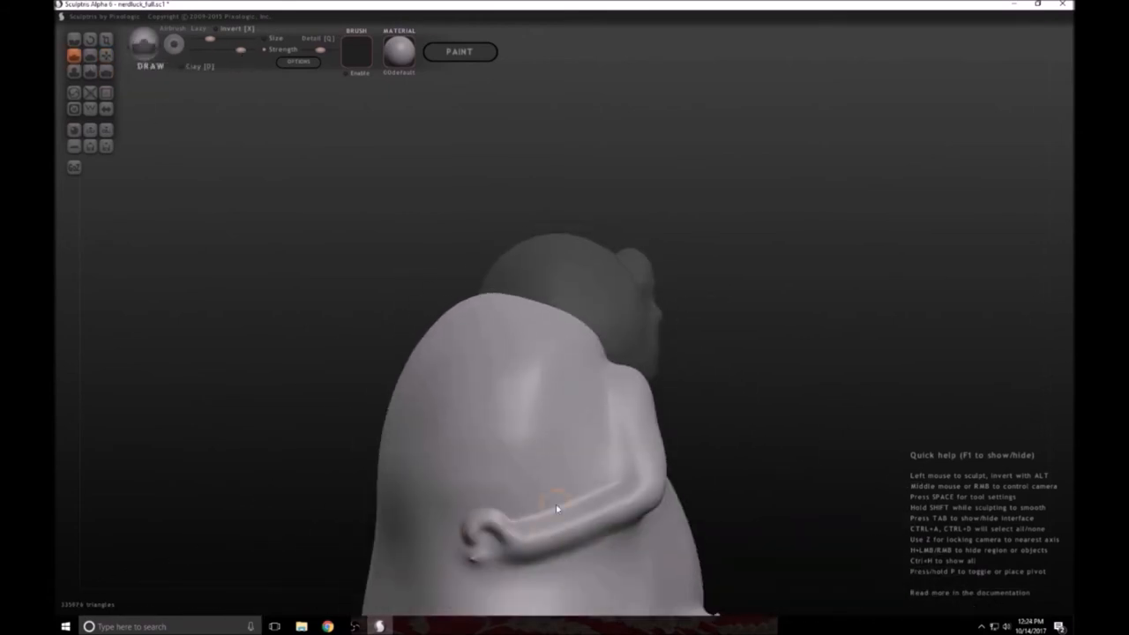
drag(556, 508, 520, 486)
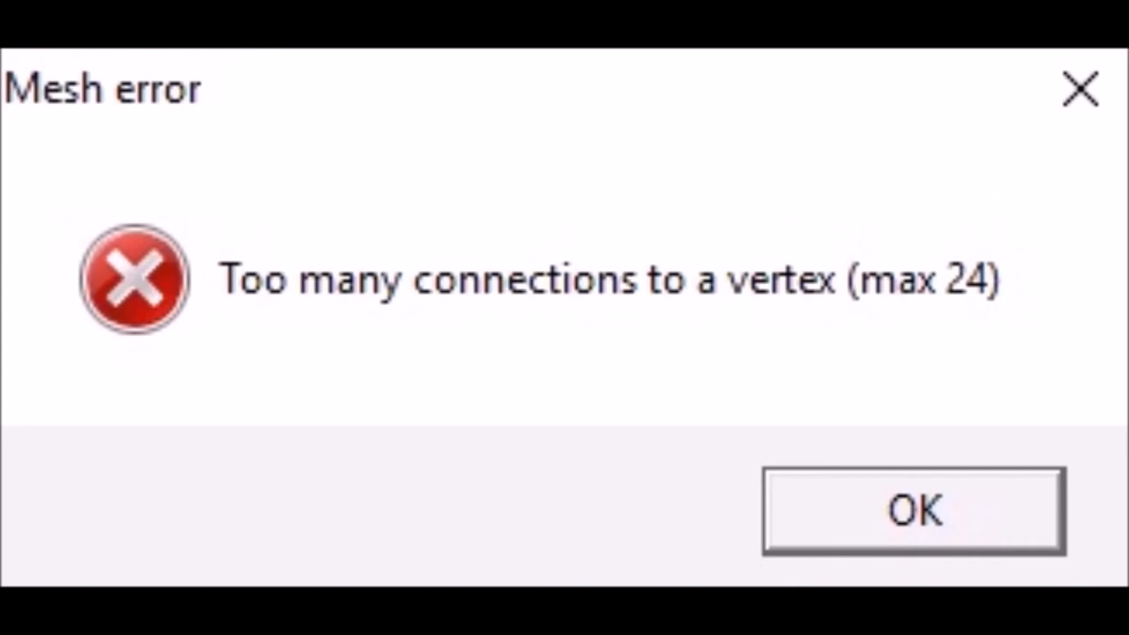
Dismiss the 'Too many connections to a vertex (max 24)' mesh error
click(914, 510)
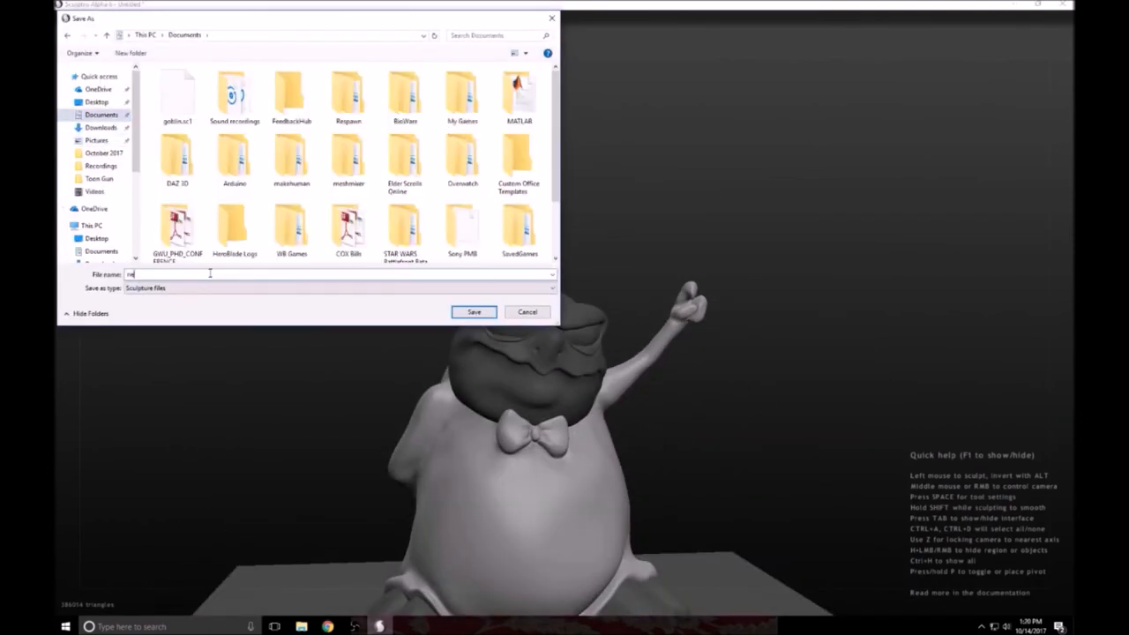
Save the bowtied alien sculpt into the Documents folder
click(473, 310)
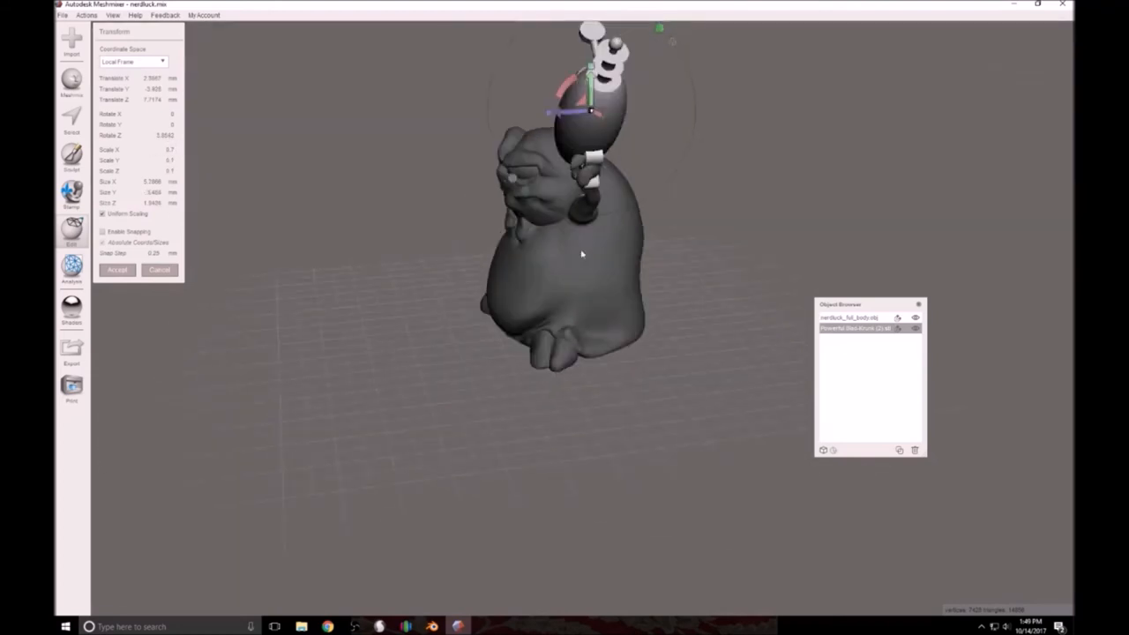
Move the ray gun into the raised hand and sculpt the fingers around its grip
drag(583, 256, 801, 173)
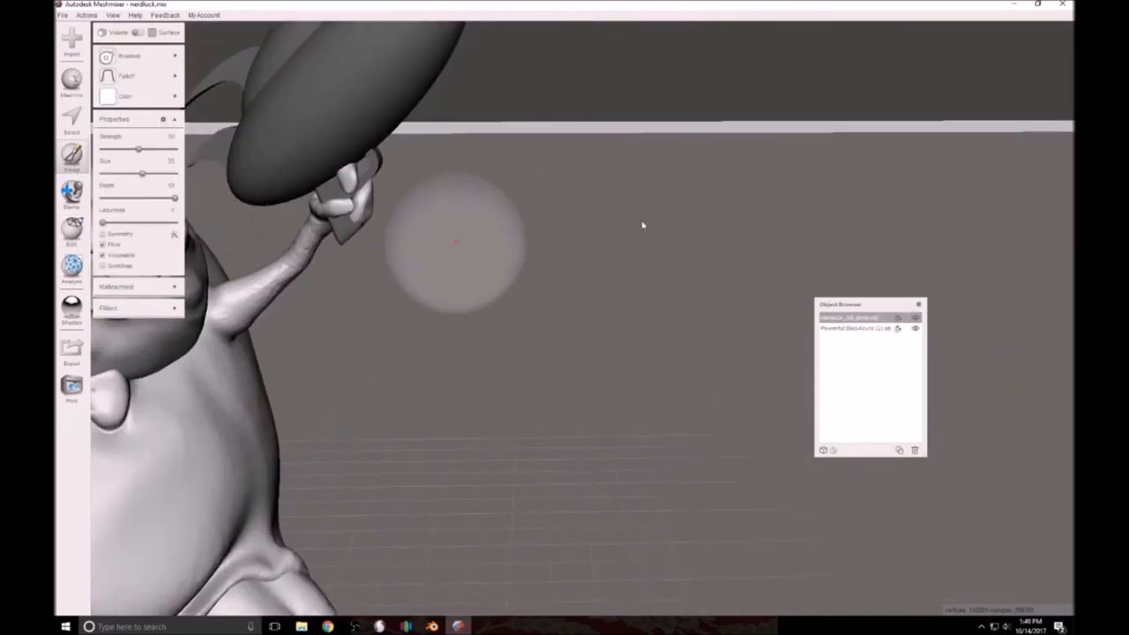
drag(643, 226, 582, 113)
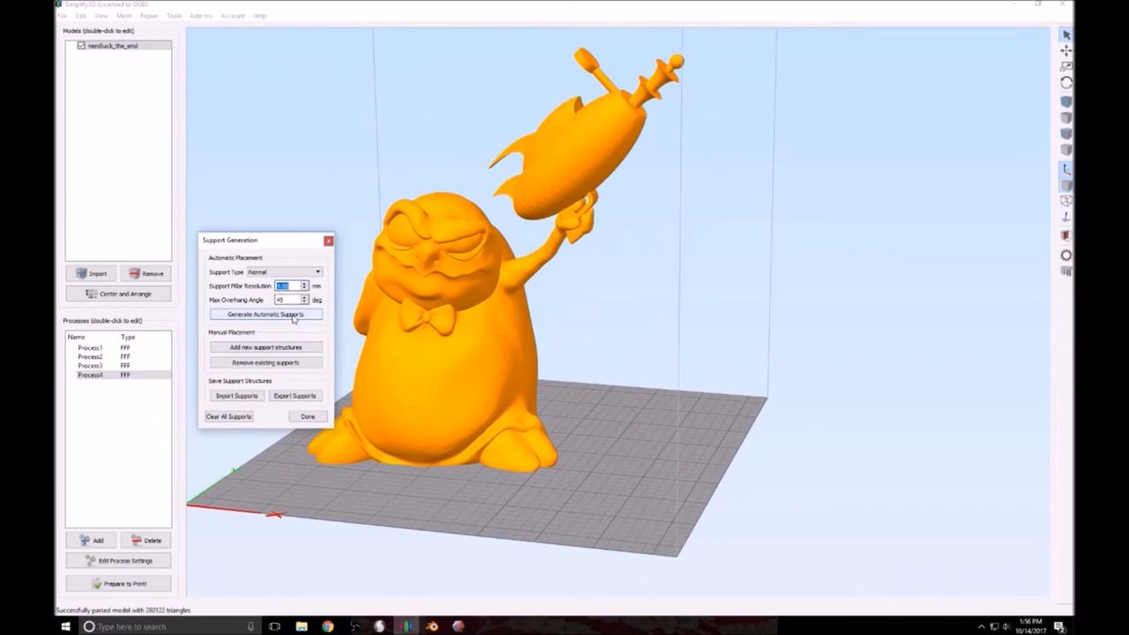
Generate automatic supports under the arm and gun, then Prepare to Print to slice the model
click(264, 314)
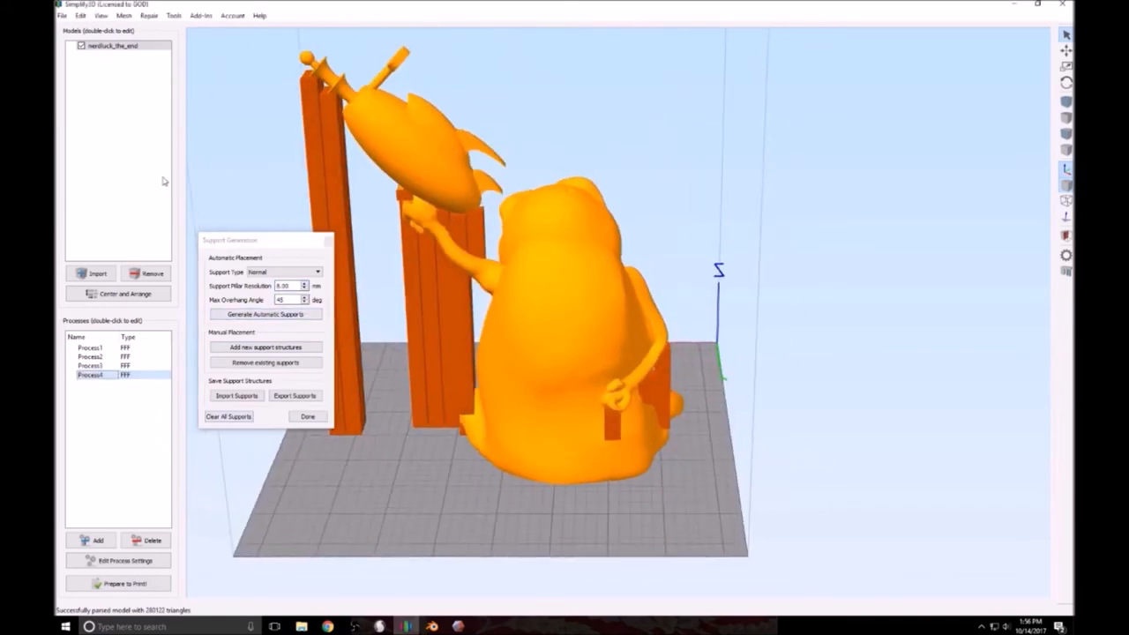
click(264, 314)
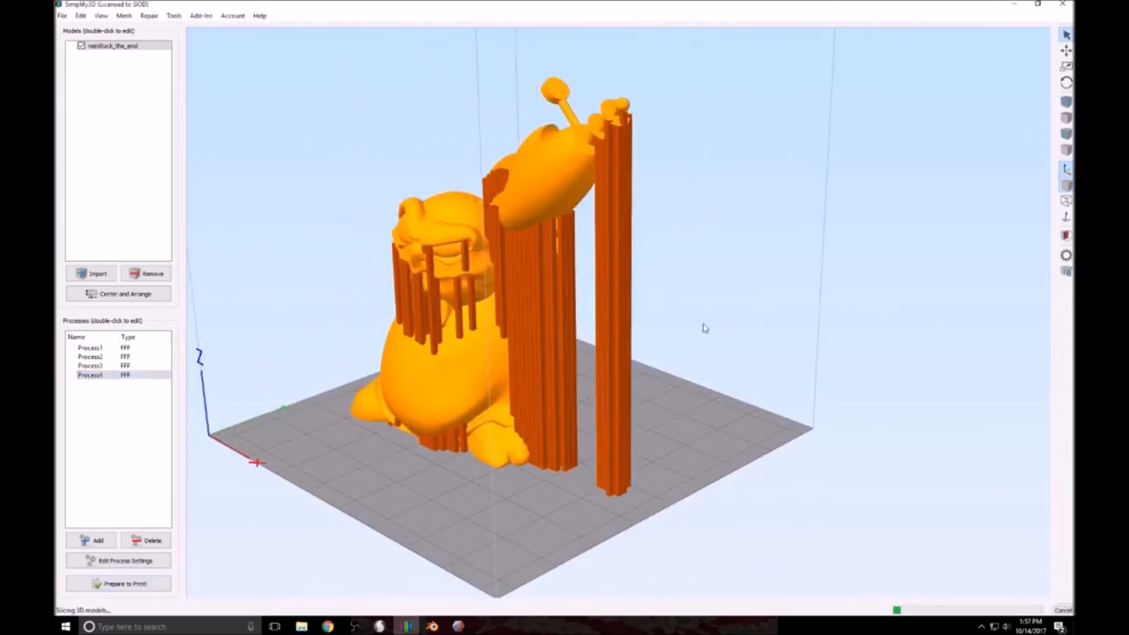
click(120, 582)
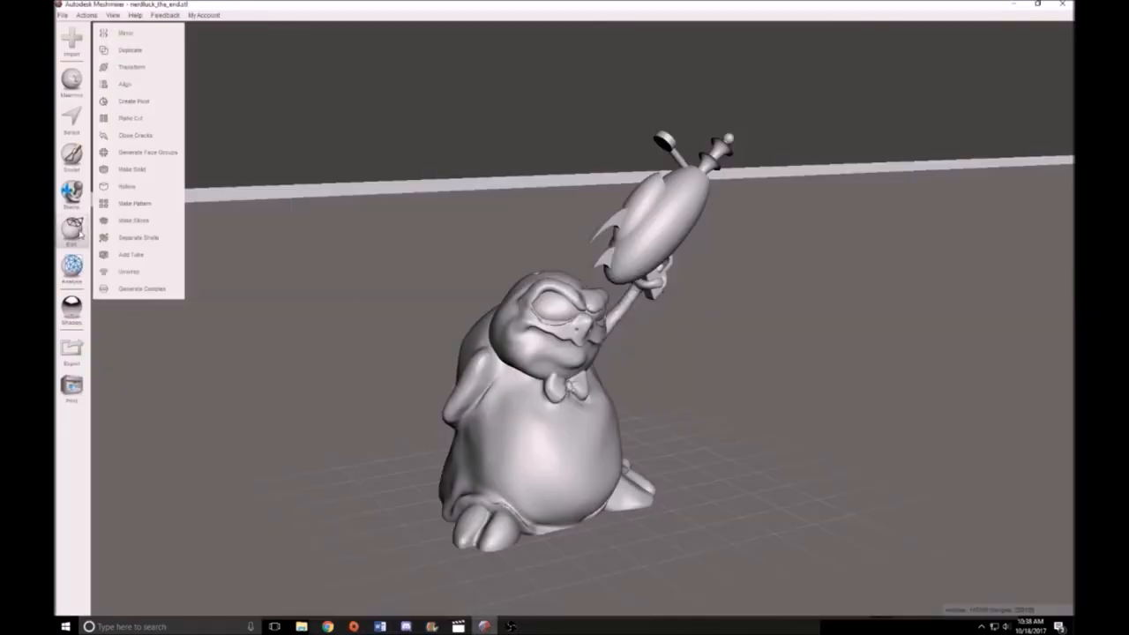
mouse_move(131, 187)
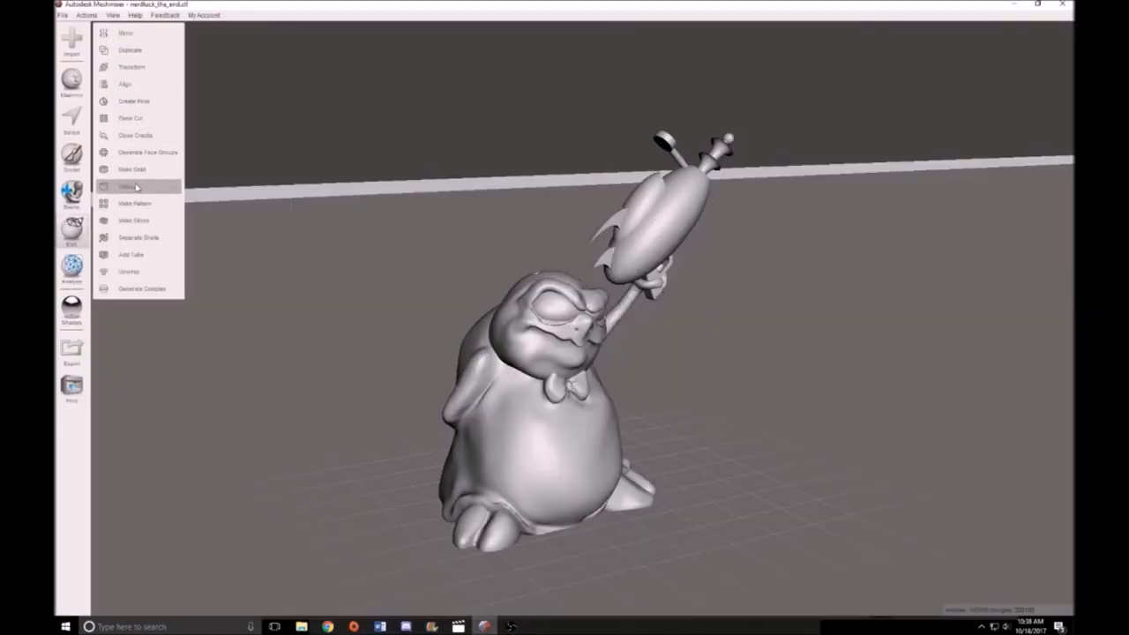
Preview the alien hollowed out, inspect the shell interior, and cancel the hollowing
click(128, 187)
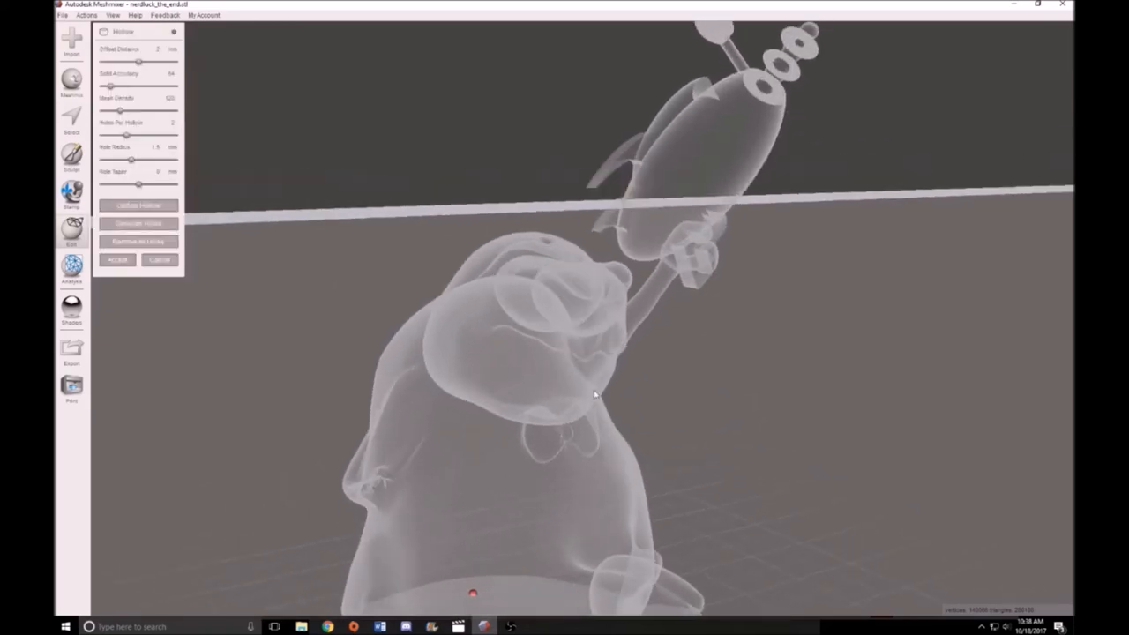
drag(596, 395, 586, 390)
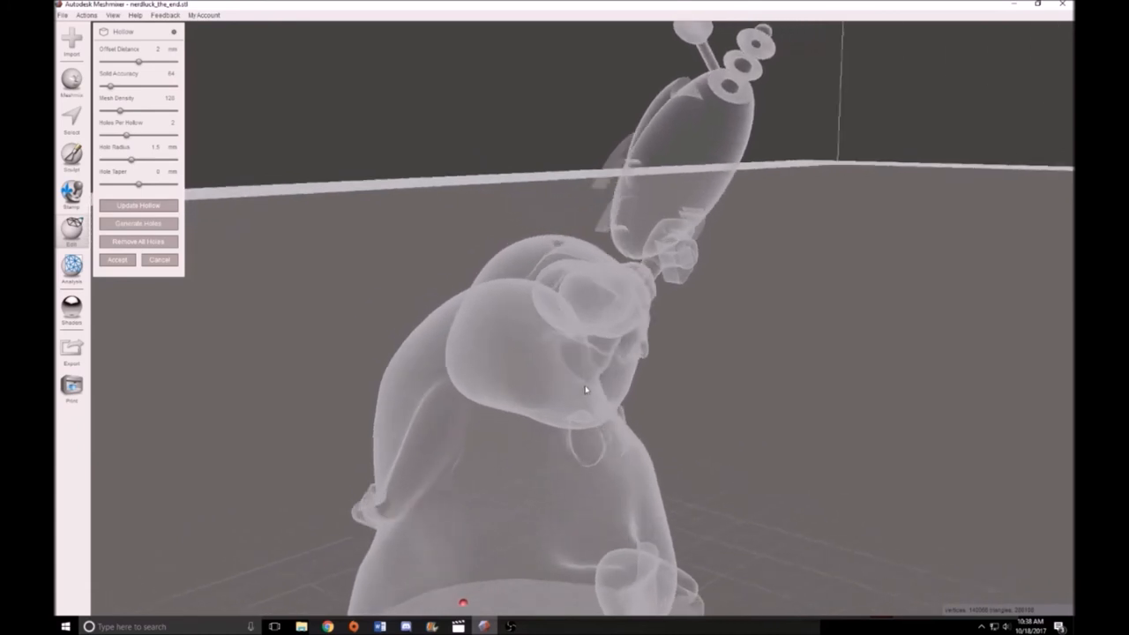
drag(586, 390, 582, 420)
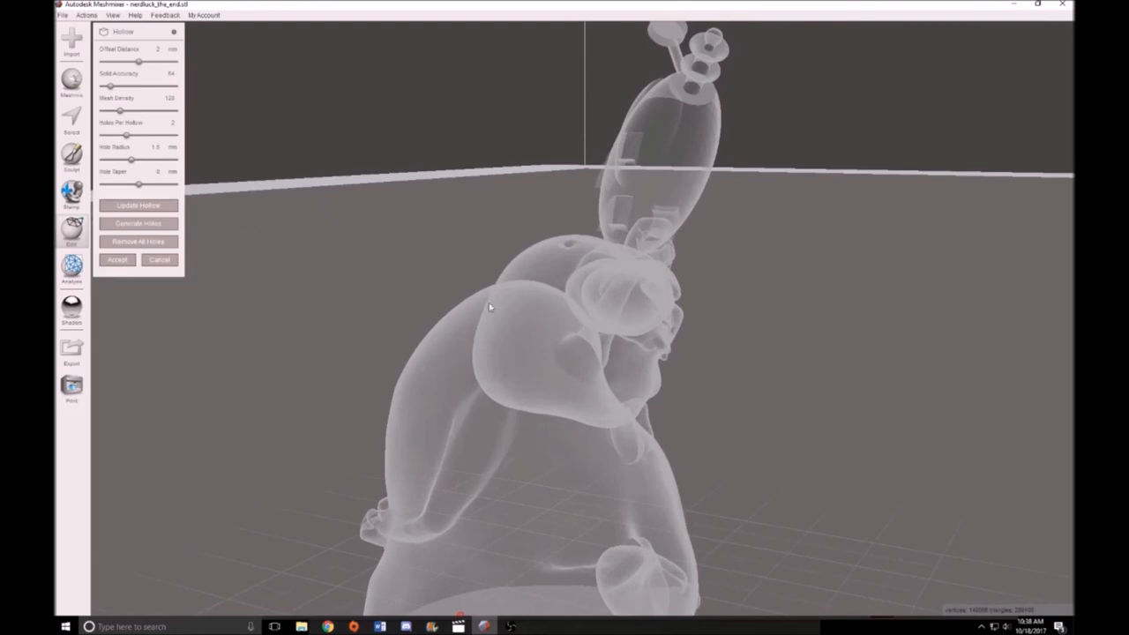
click(159, 259)
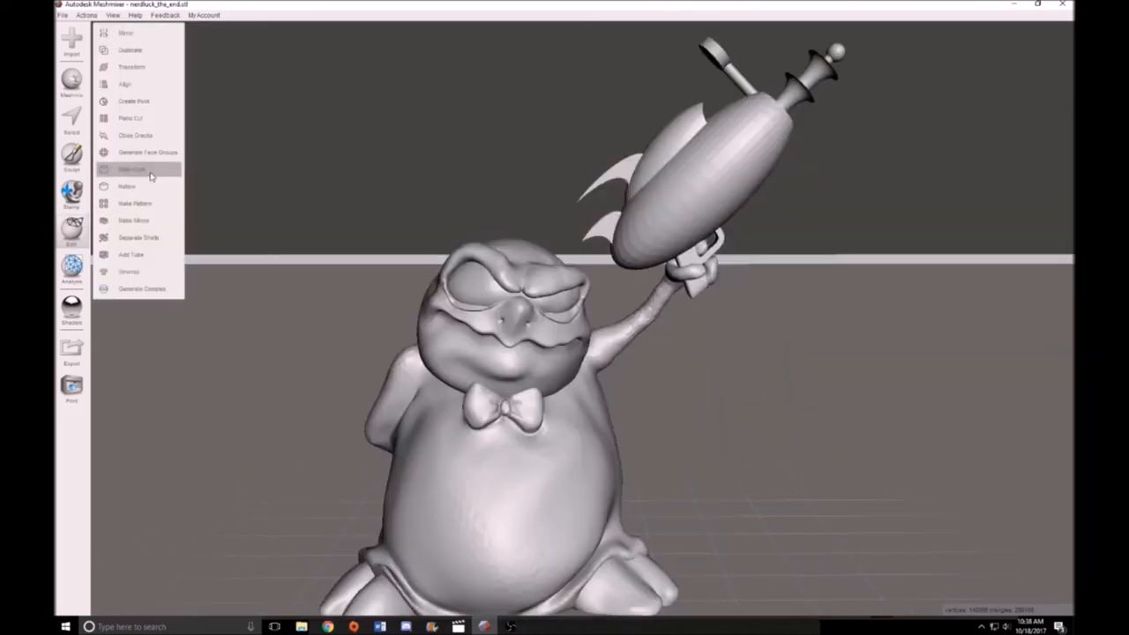
Make Solid with Solid Type set to Accurate, update it, and inspect the remeshed figure
click(130, 170)
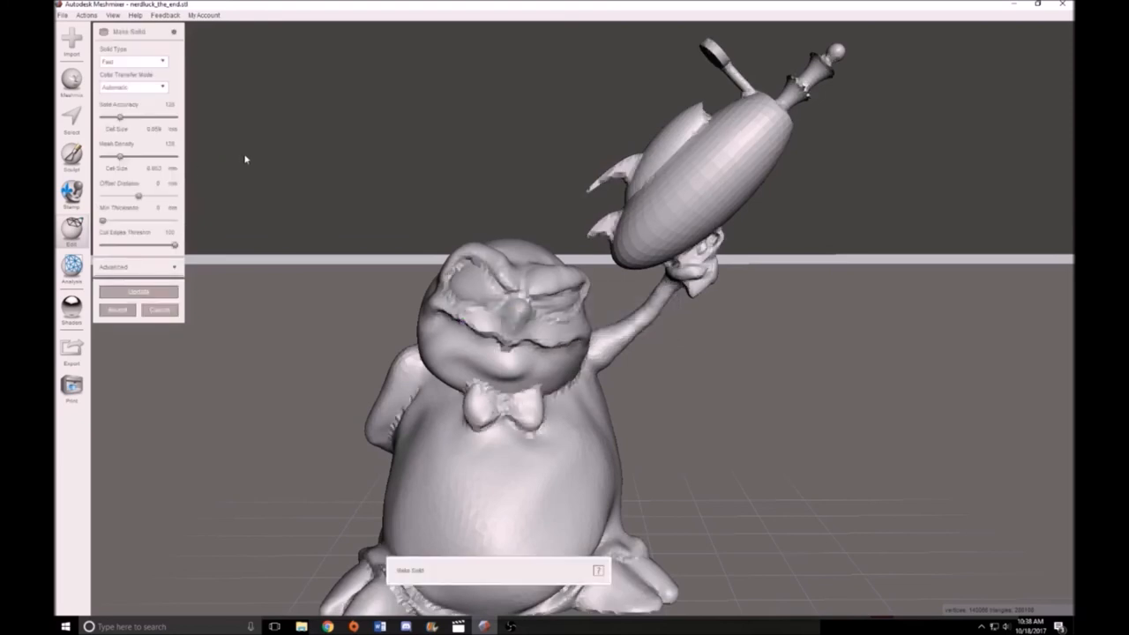
click(132, 88)
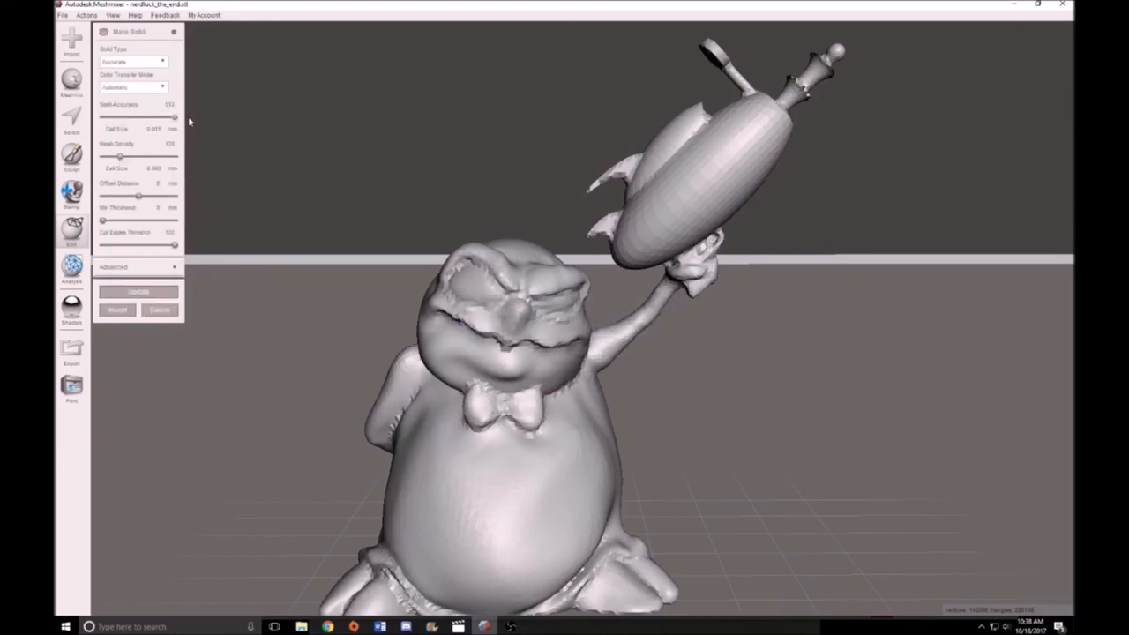
click(138, 291)
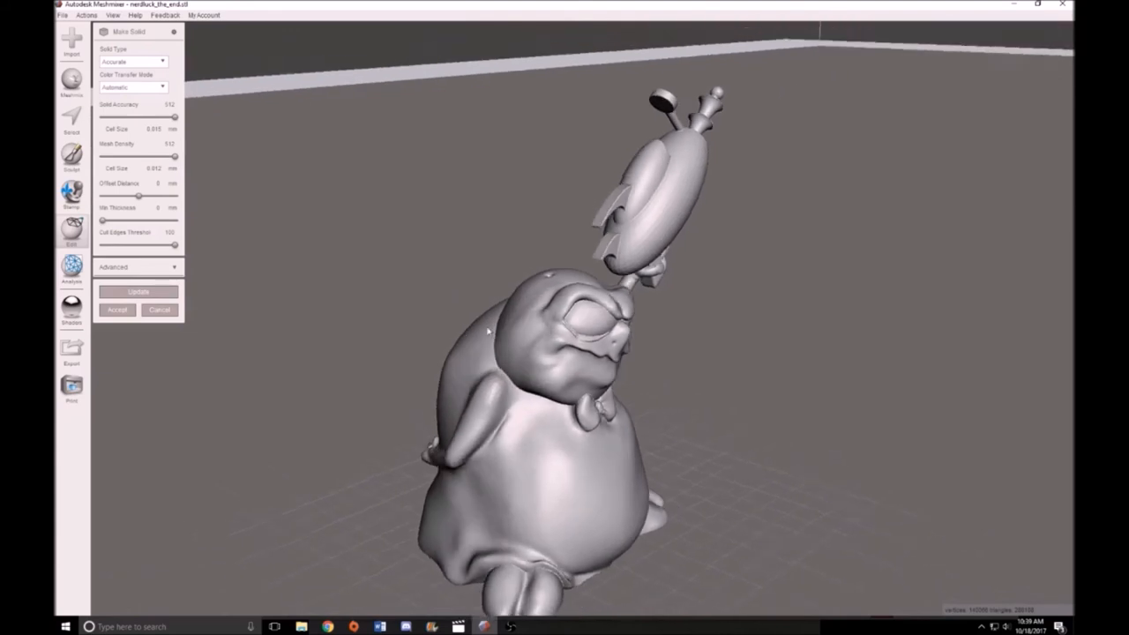
drag(486, 332, 662, 371)
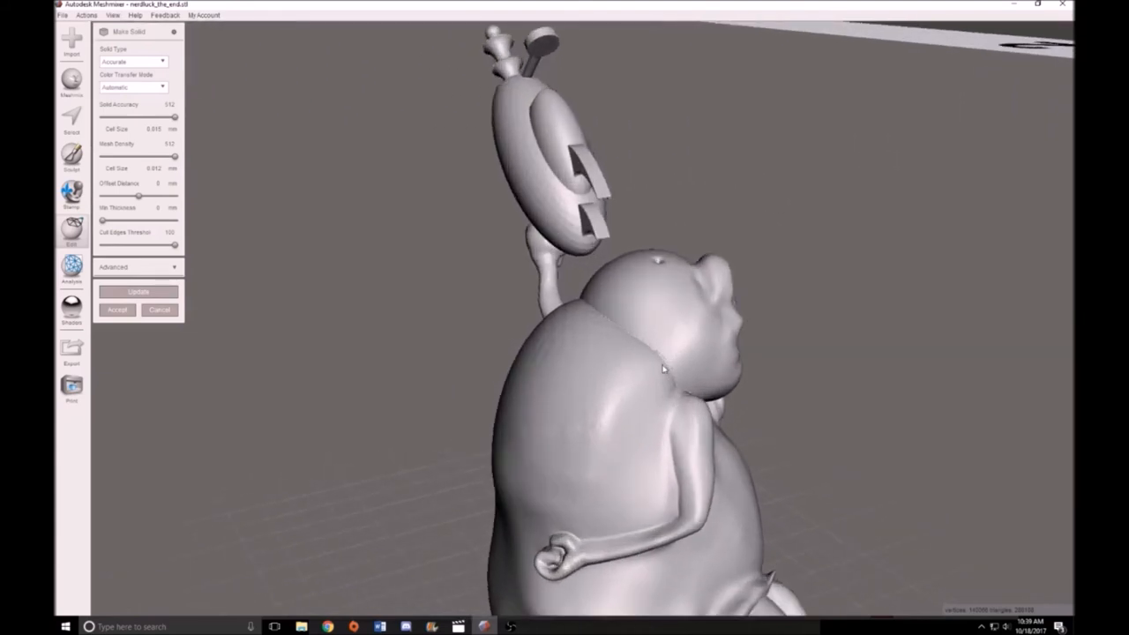